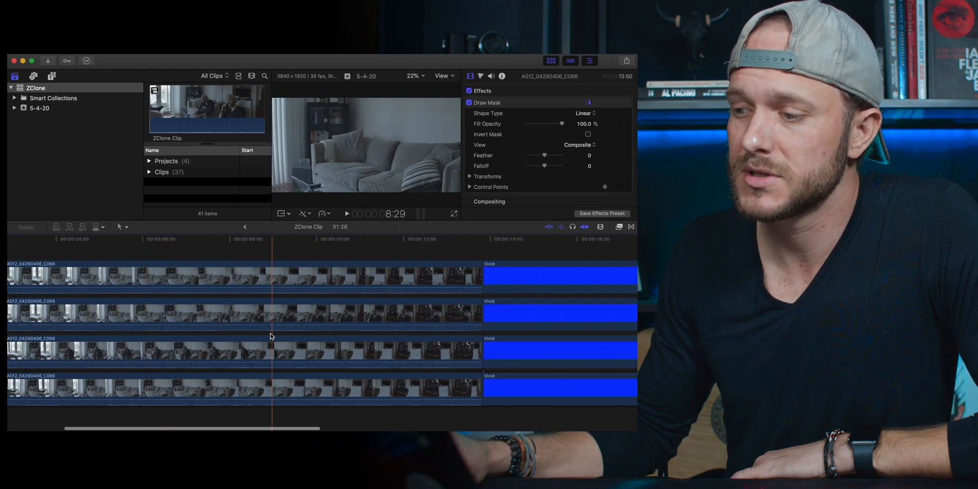
Re-enable the three upper clips with V so all four stacked layers show
scroll("right", 3)
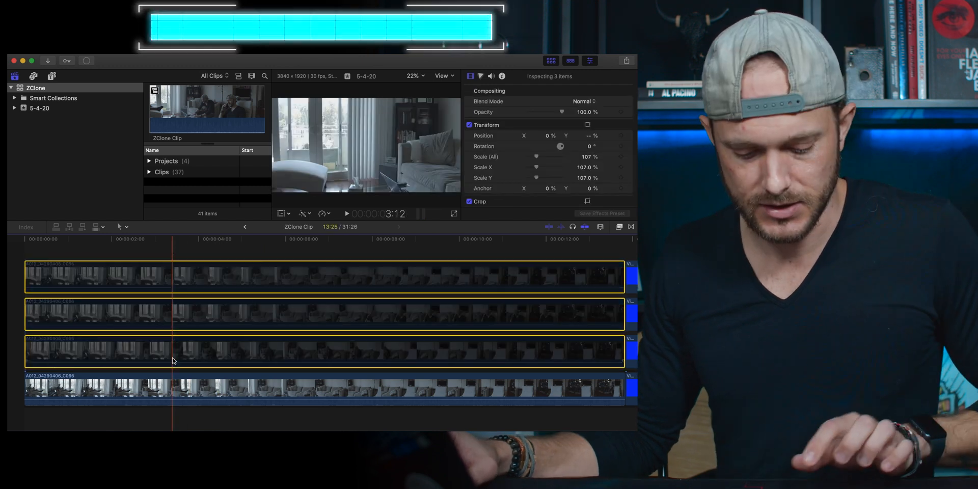
key("v")
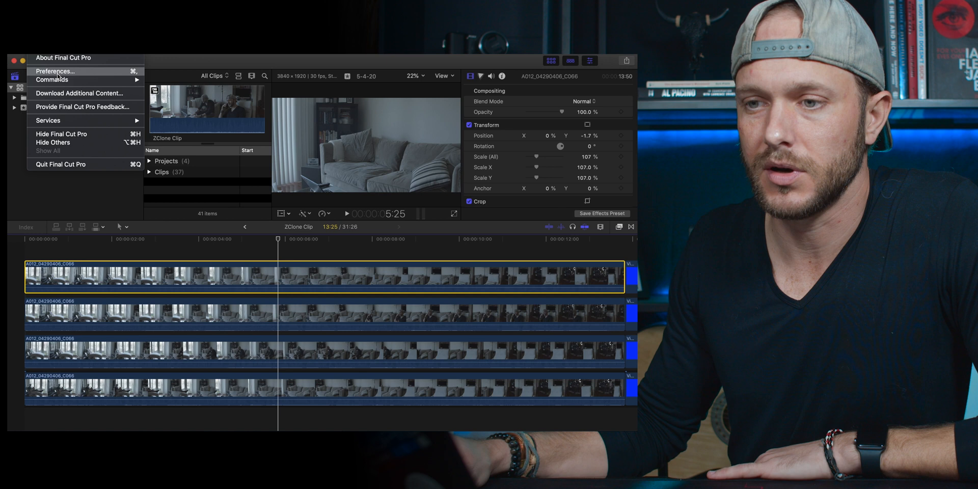
Uncheck Background render in the Playback preferences and close the Preferences window
left_click(55, 71)
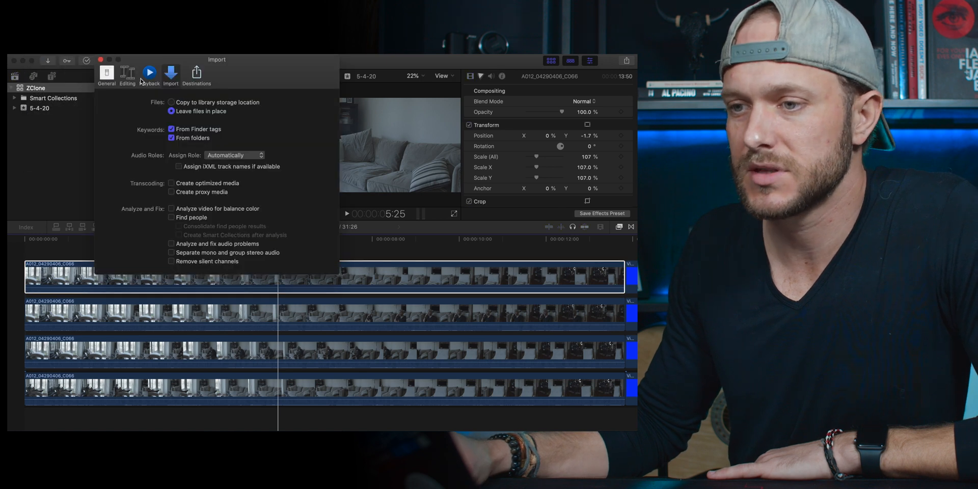
left_click(149, 73)
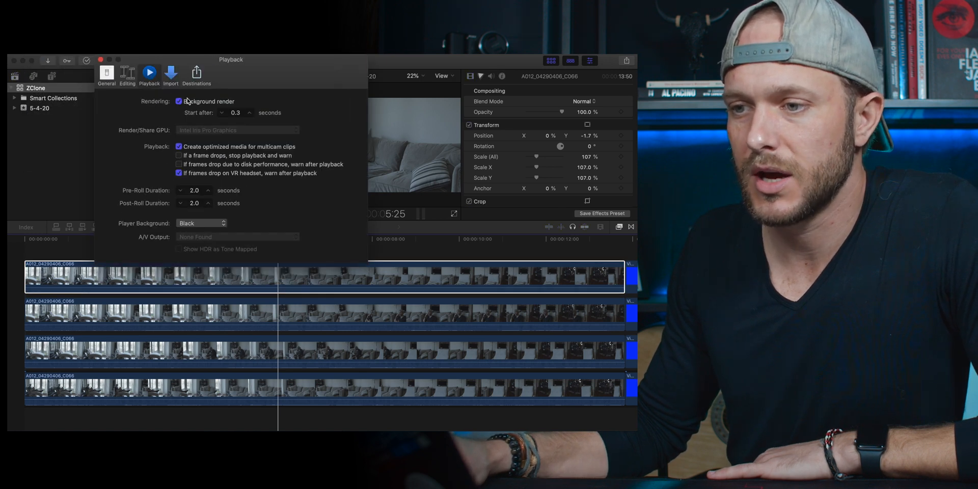
left_click(179, 101)
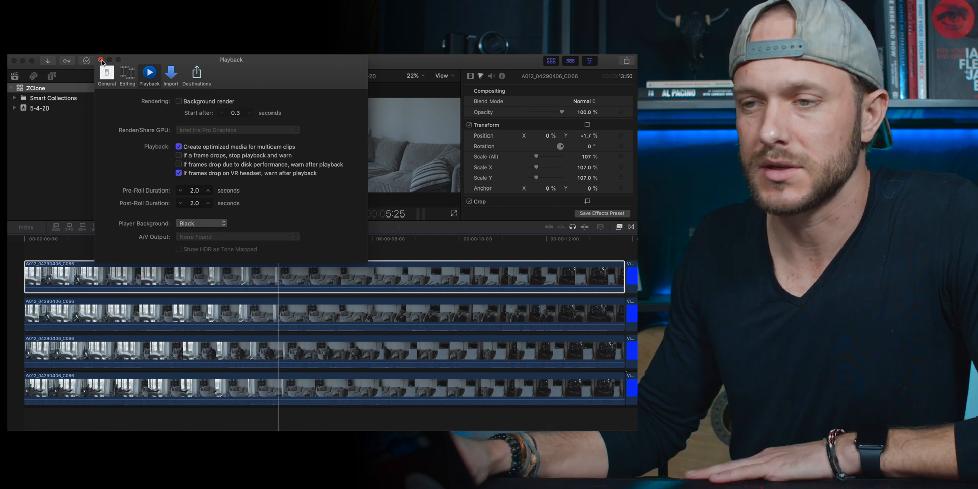
left_click(444, 75)
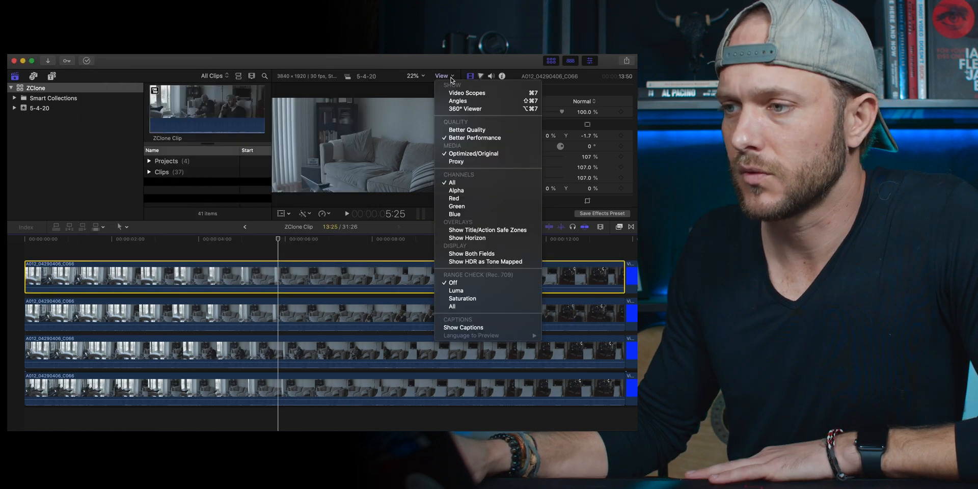
mouse_move(474, 139)
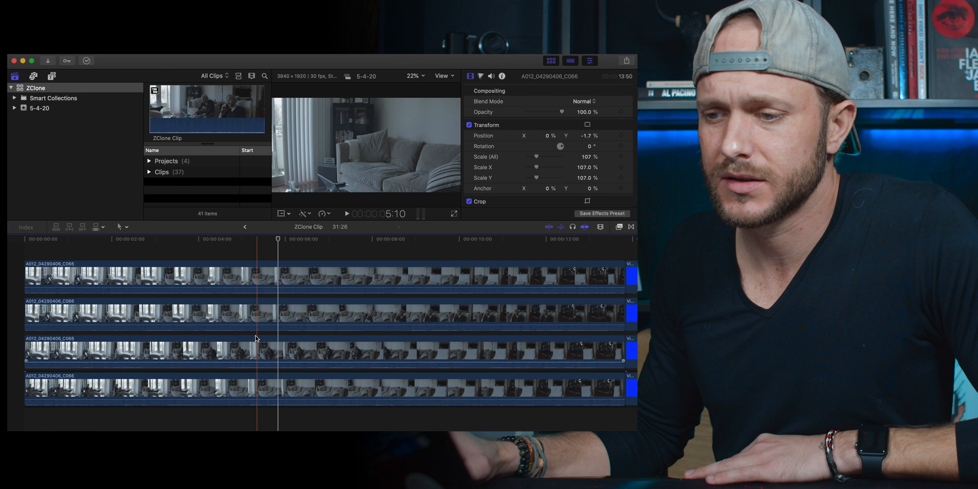
Disable the top two stacked clips with V to reveal the third layer
left_click(181, 239)
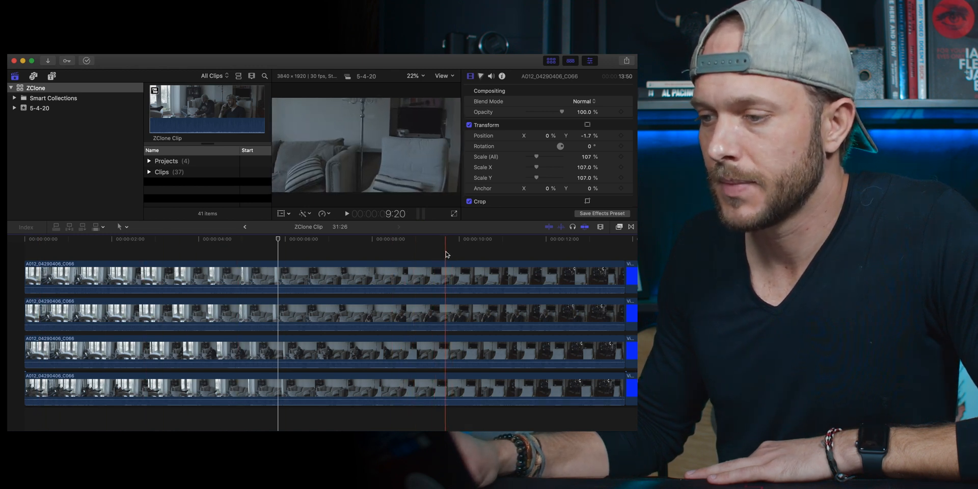
left_click(446, 314)
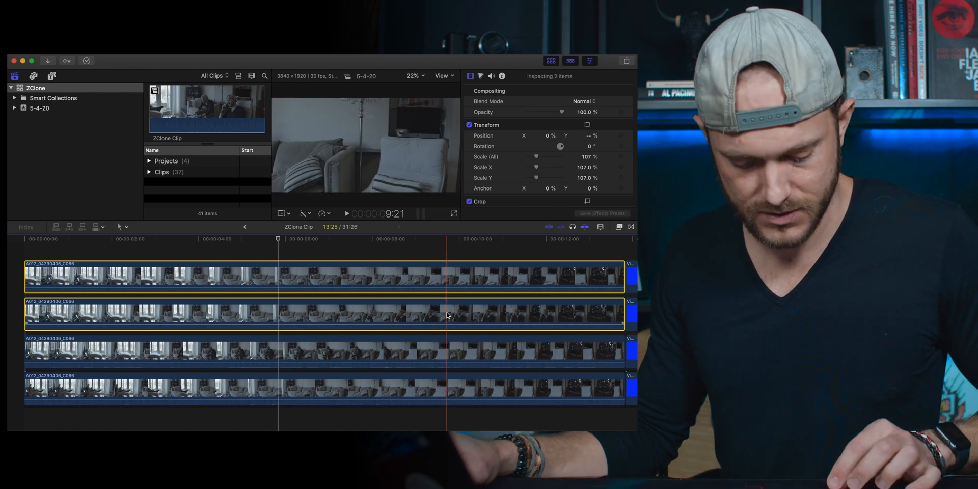
key("v")
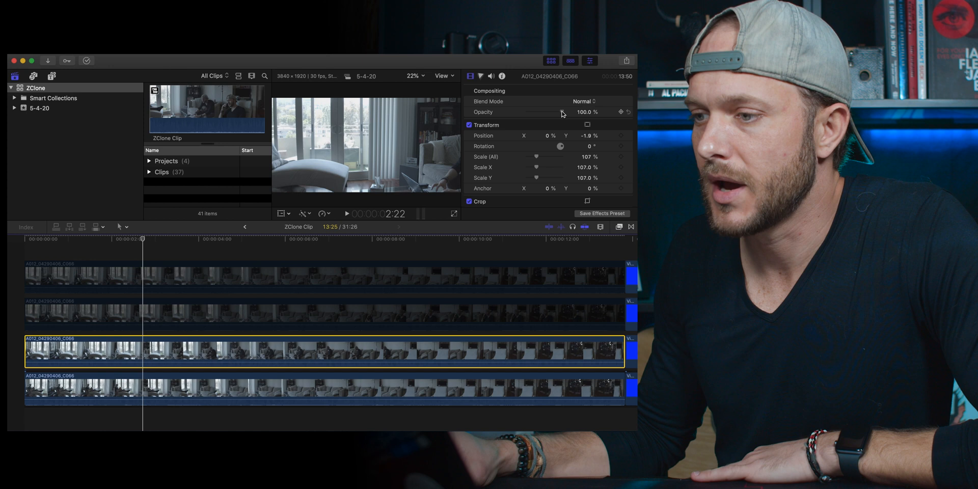
Set the third clip's opacity to about 63% in the Video Inspector
left_click_drag(559, 111, 555, 112)
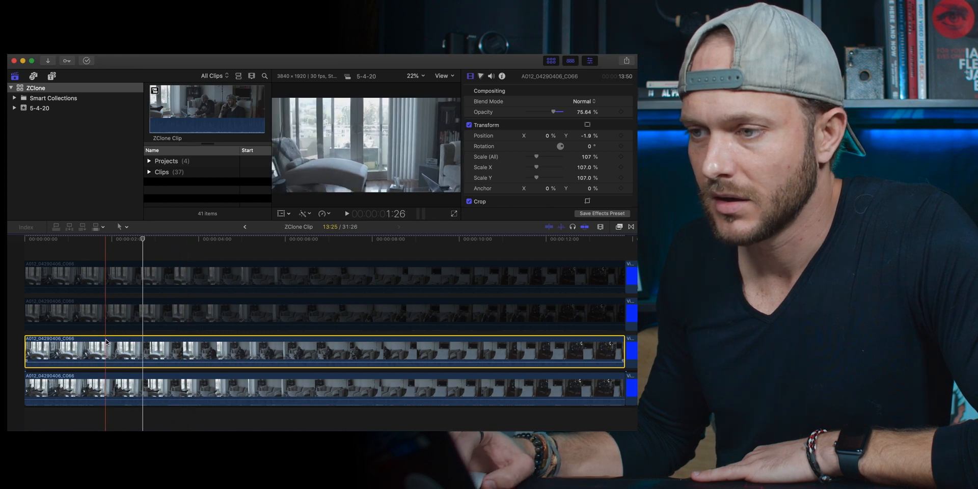
left_click_drag(555, 111, 551, 111)
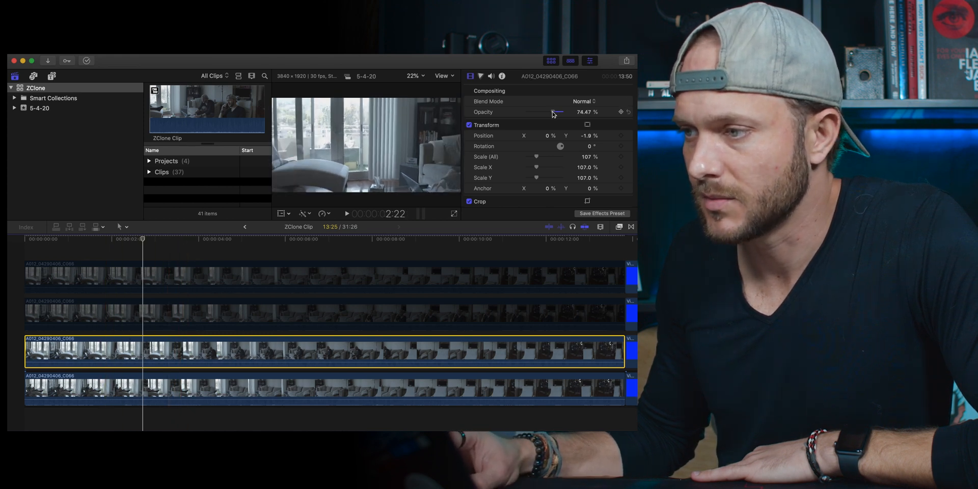
left_click_drag(554, 112, 548, 112)
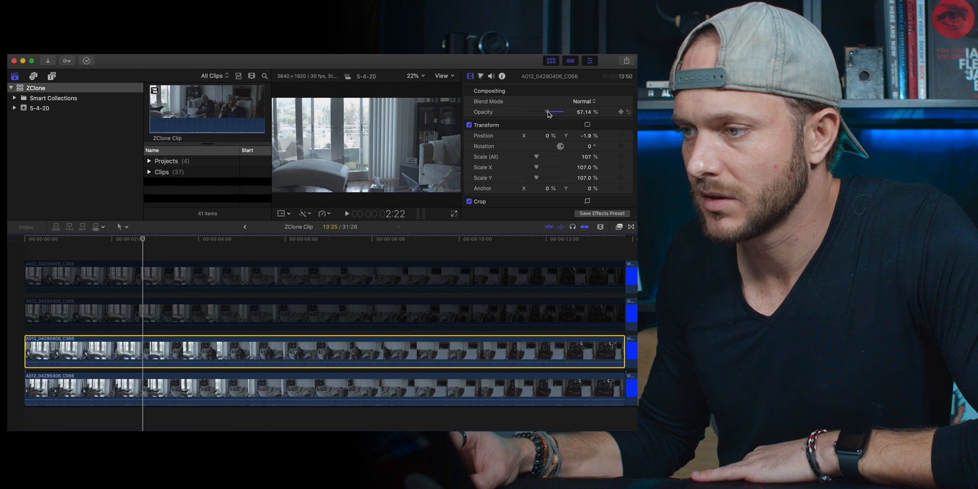
left_click_drag(546, 112, 552, 112)
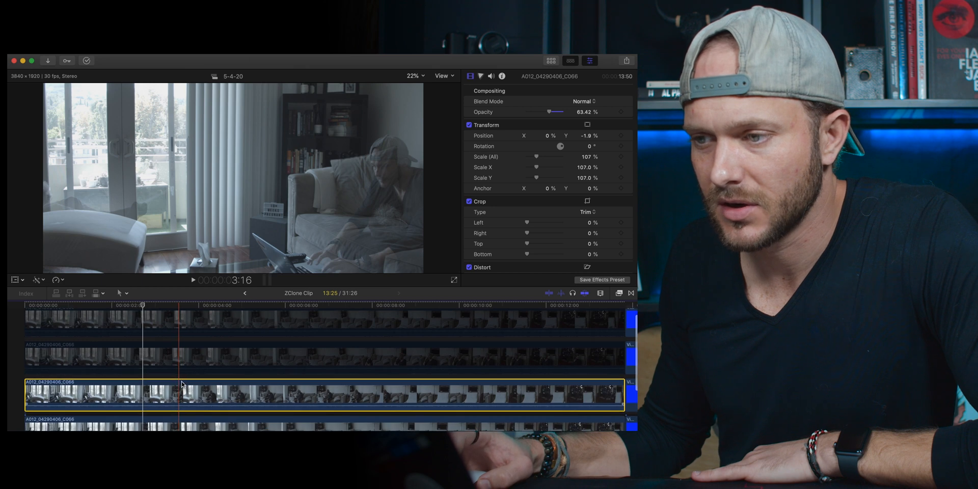
left_click(269, 390)
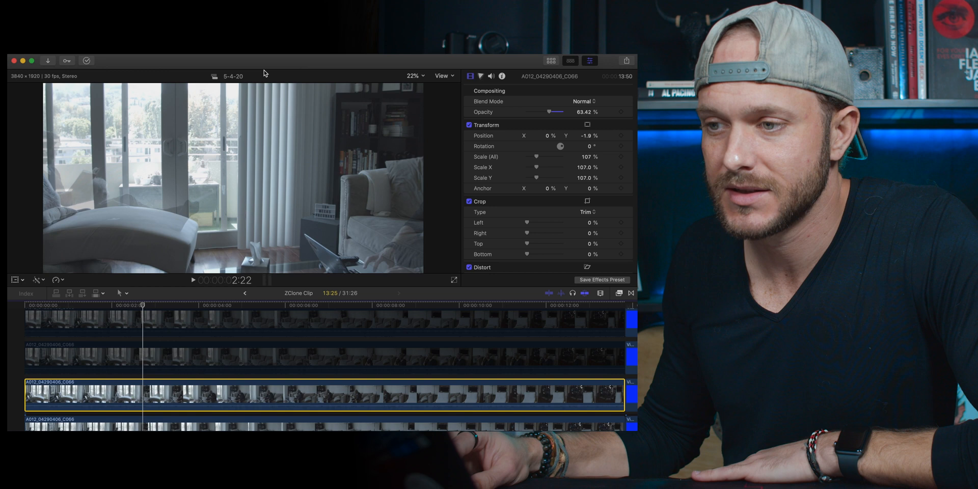
mouse_move(270, 78)
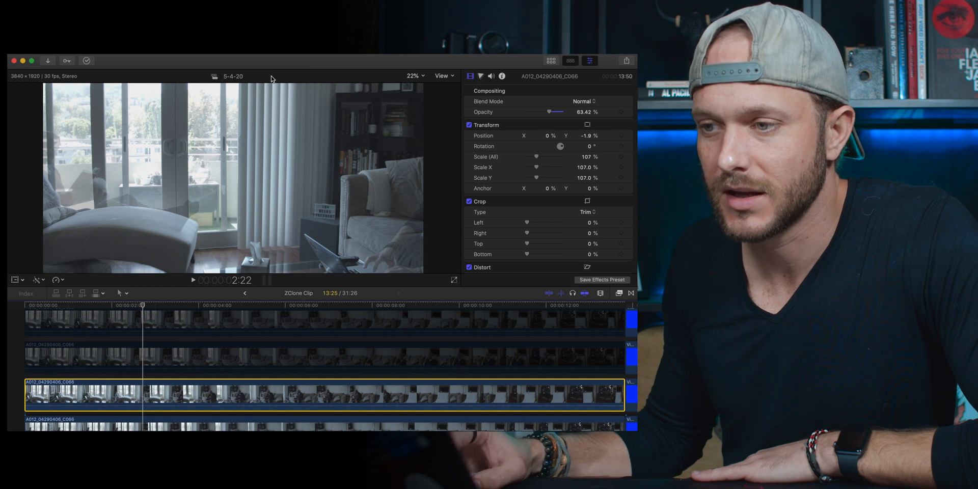
mouse_move(273, 192)
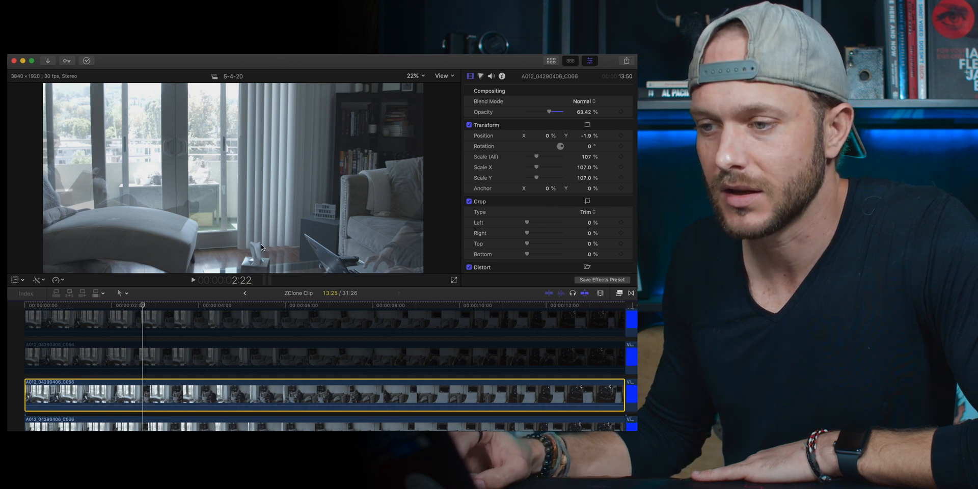
mouse_move(270, 261)
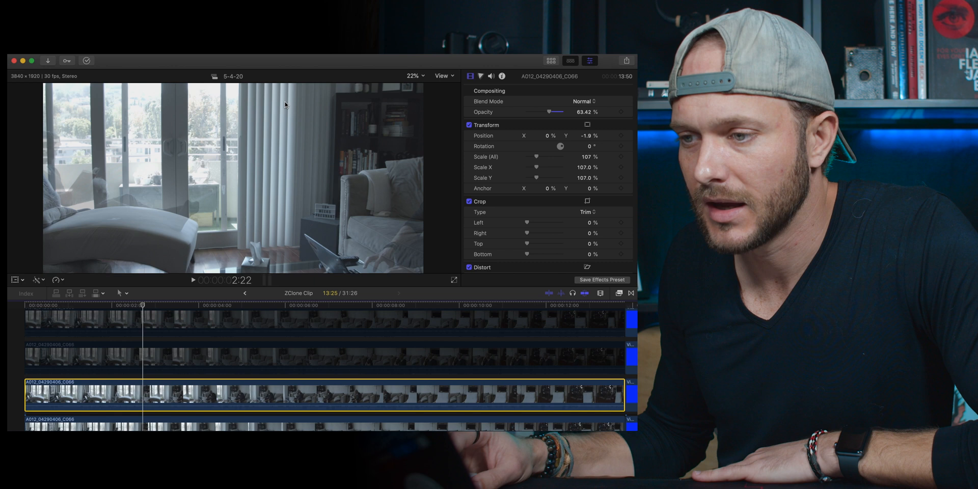
mouse_move(303, 261)
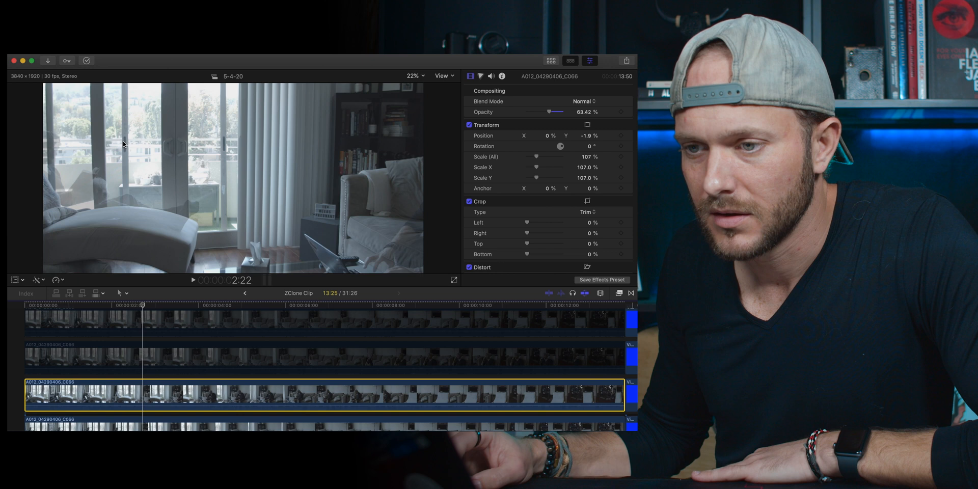
mouse_move(279, 67)
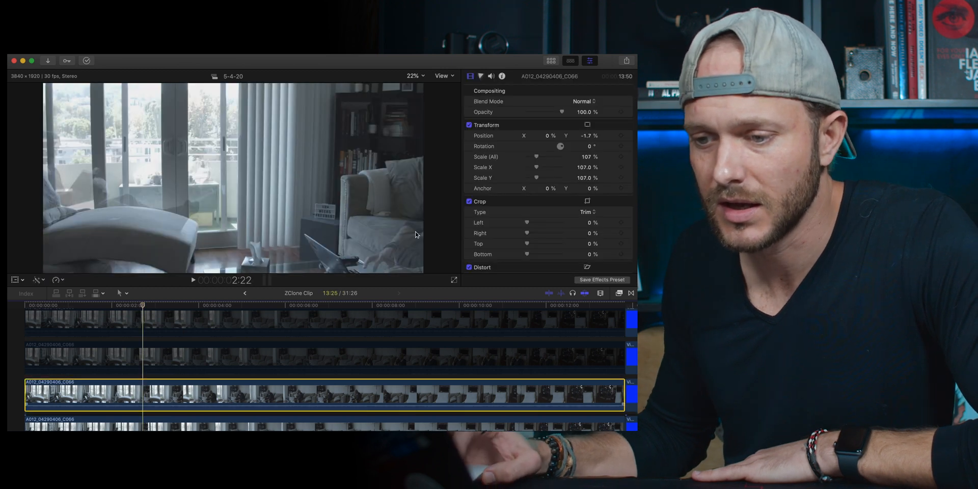
Apply the Draw Mask effect from the Masks category to the third clip
left_click_drag(573, 111, 550, 111)
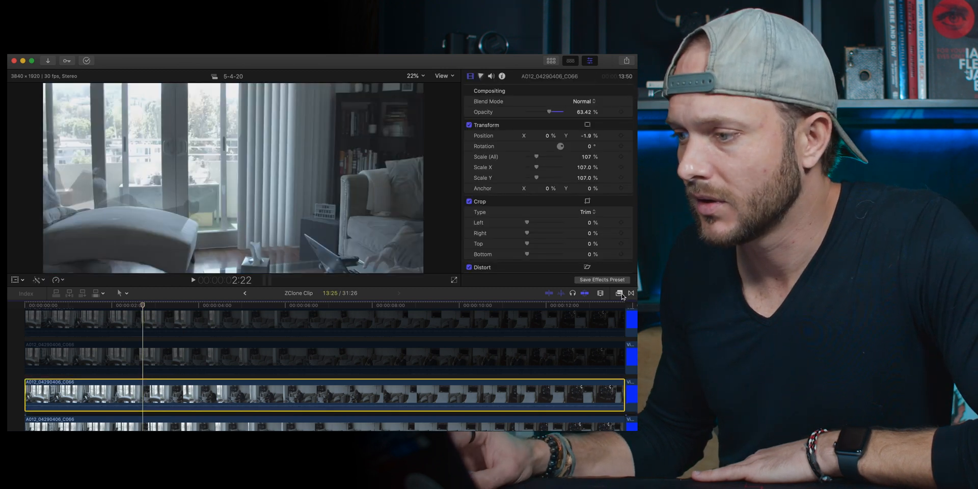
left_click(619, 294)
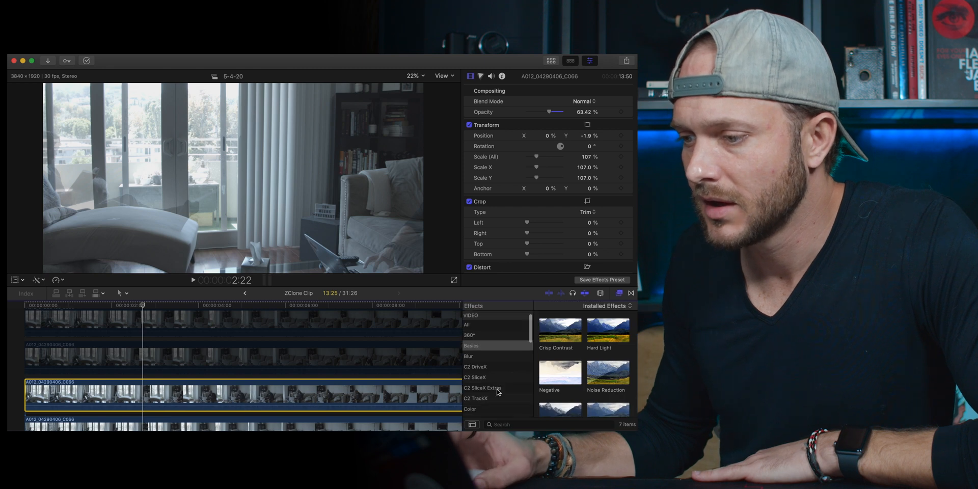
scroll("down", 3)
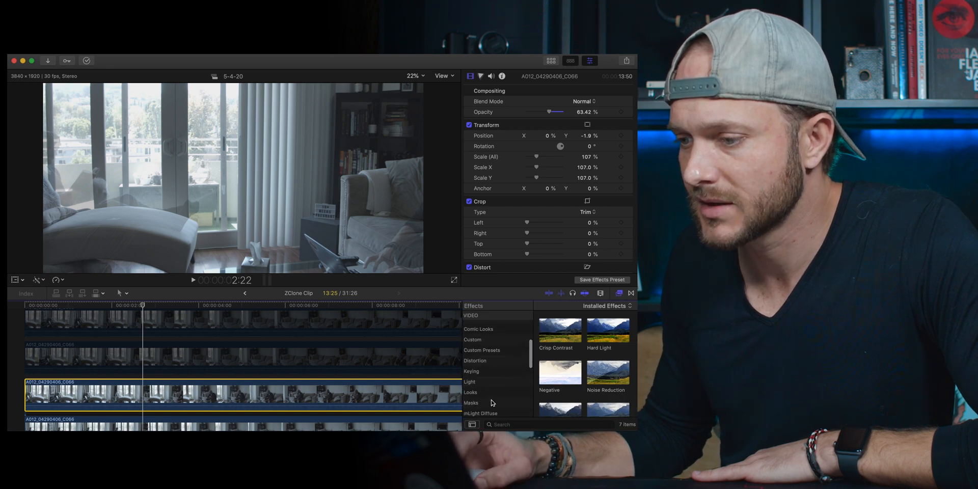
left_click(471, 403)
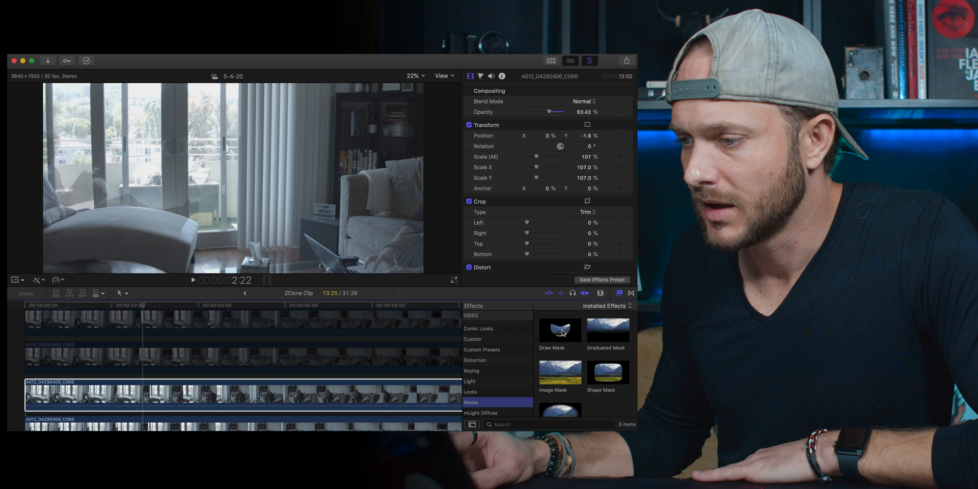
left_click(146, 394)
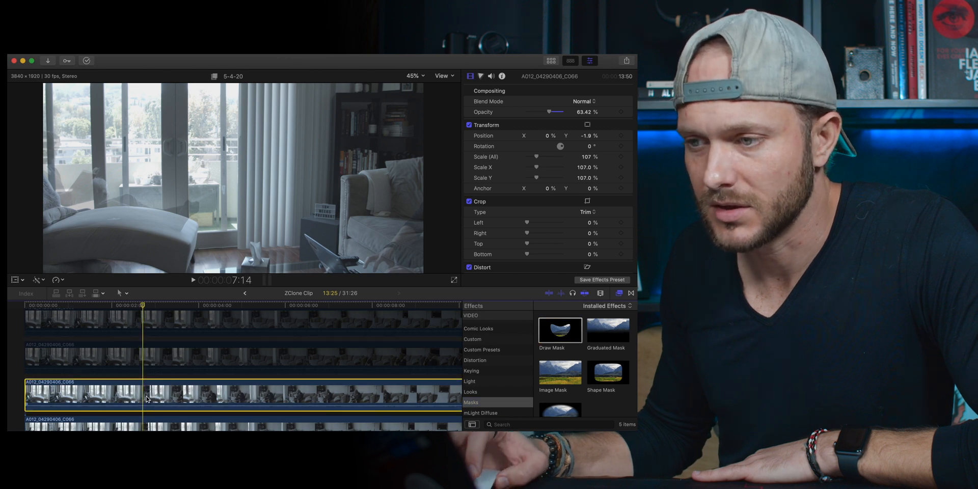
double_click(560, 330)
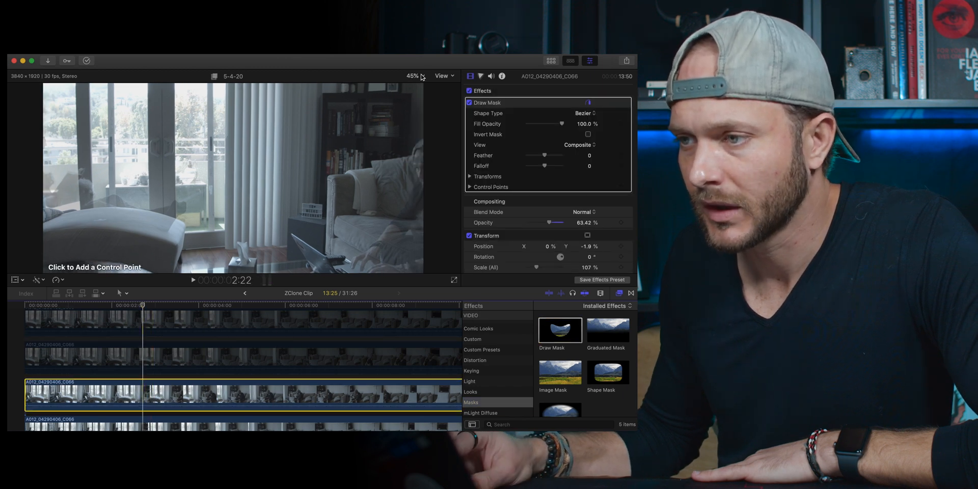
Zoom the viewer out to 50% to see the whole room frame
left_click(414, 75)
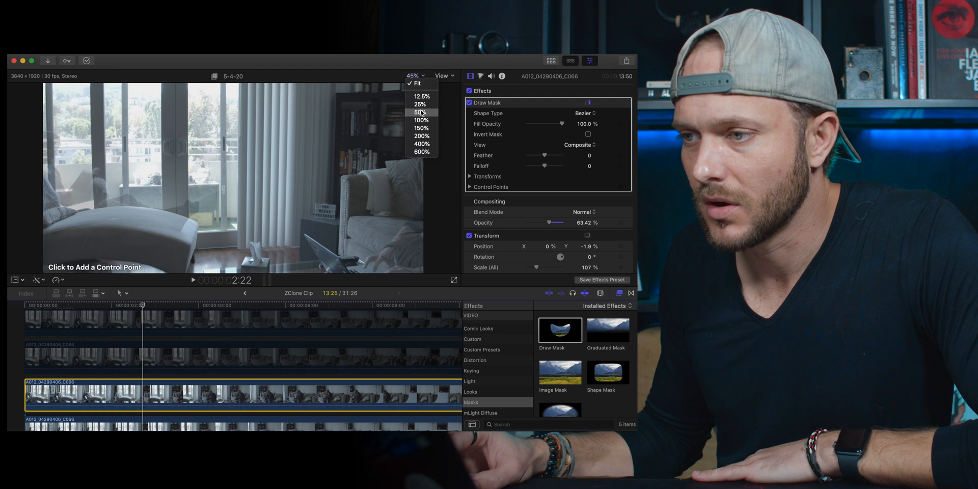
left_click(420, 112)
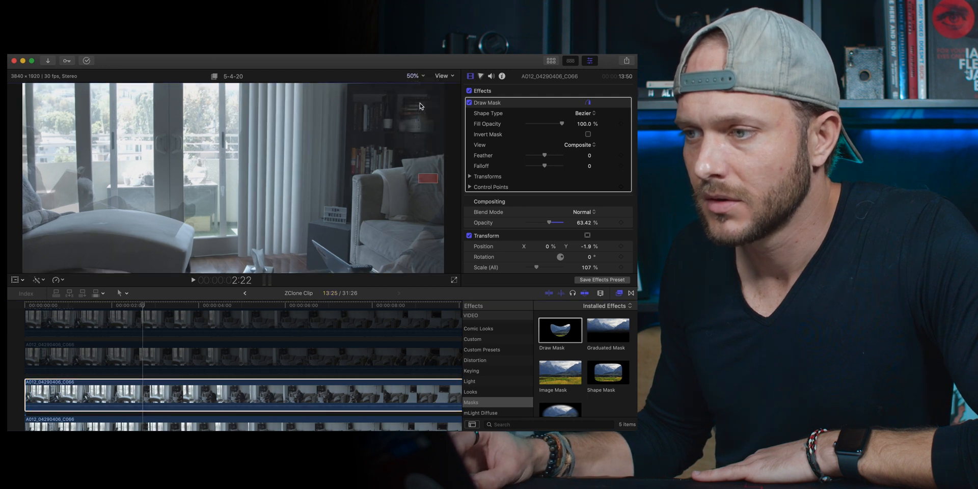
left_click(412, 75)
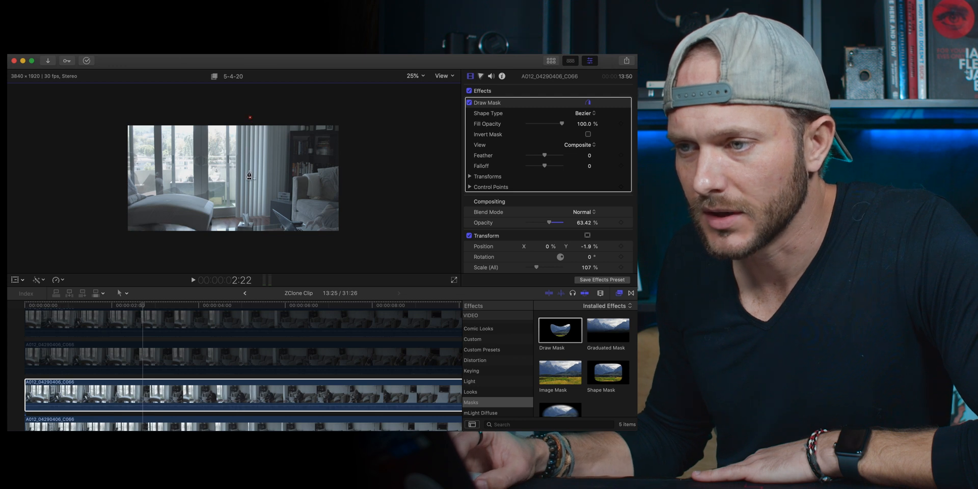
mouse_move(248, 230)
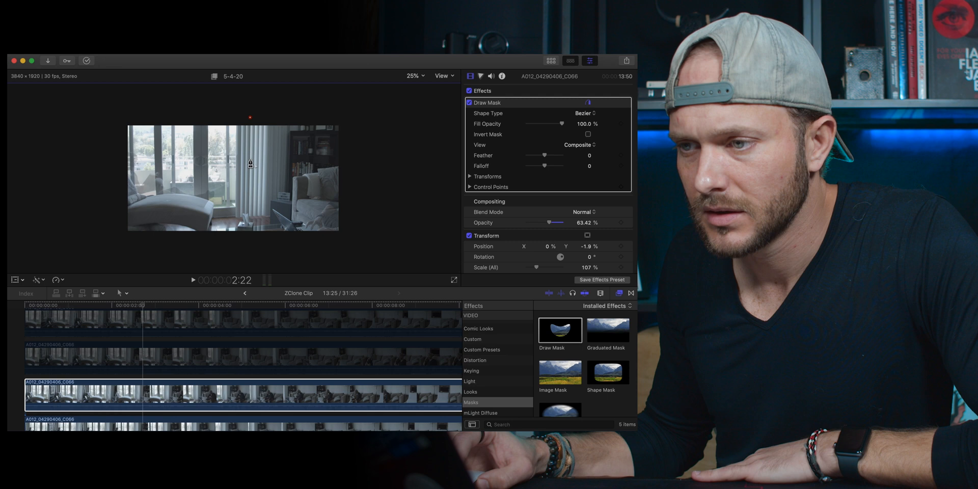
mouse_move(250, 242)
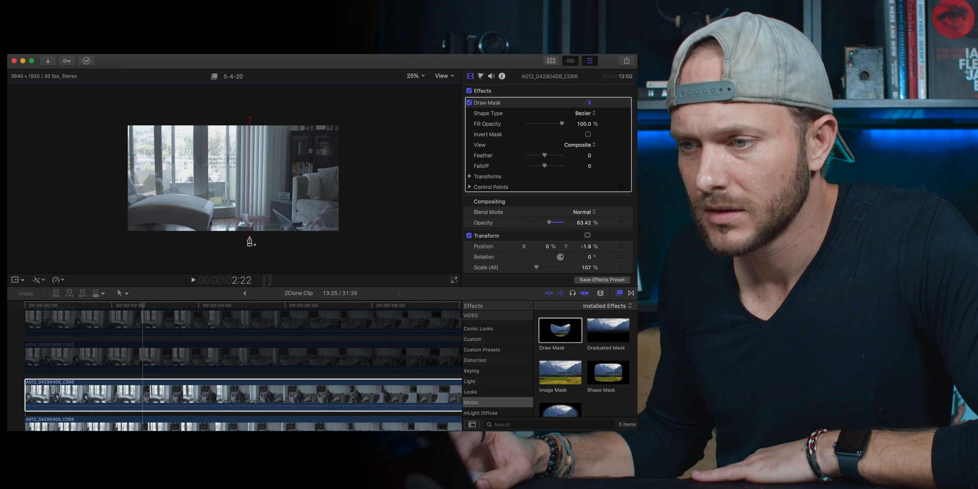
mouse_move(448, 252)
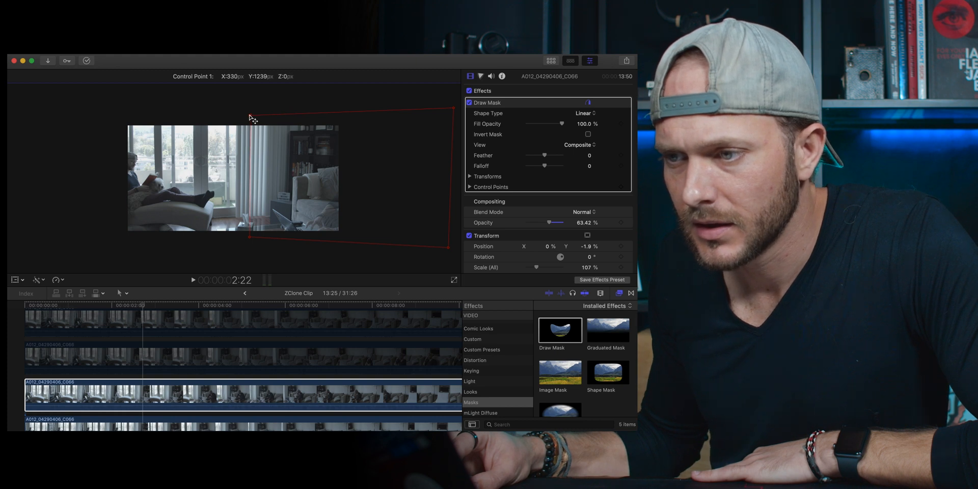
mouse_move(249, 239)
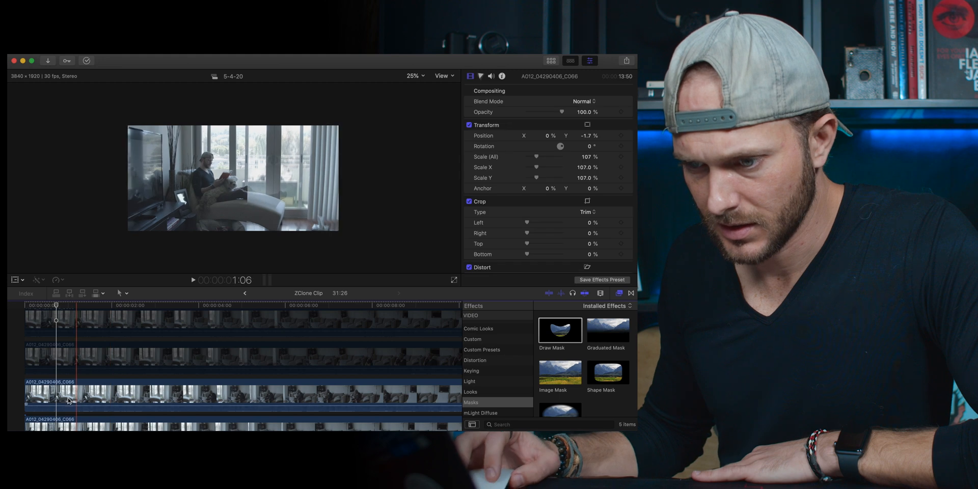
Double-click the third clip to show its Draw Mask settings in the inspector
double_click(559, 330)
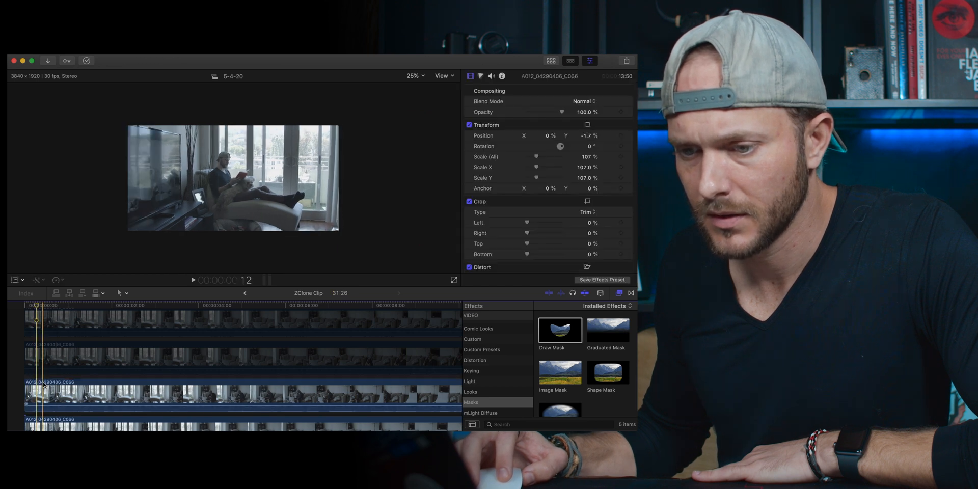
double_click(559, 330)
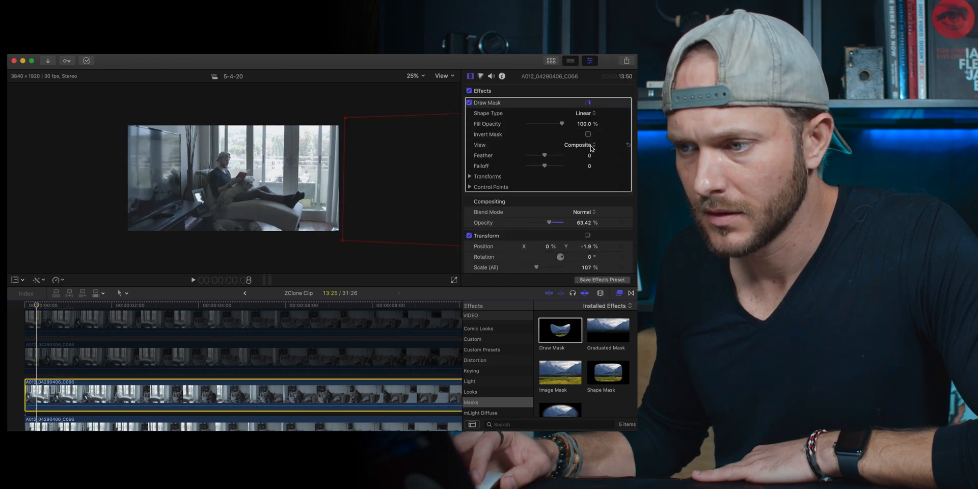
Expand the mask's Transforms and Control Points sections in the inspector
left_click(470, 175)
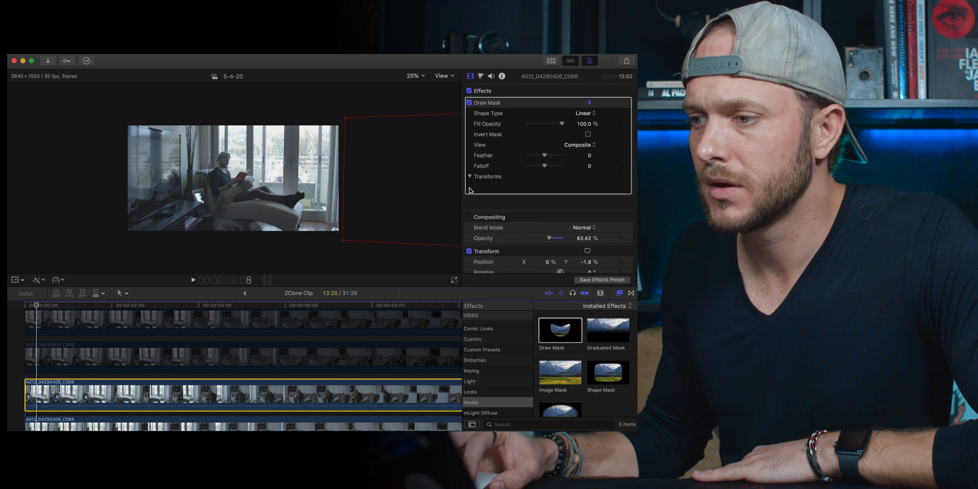
left_click(471, 175)
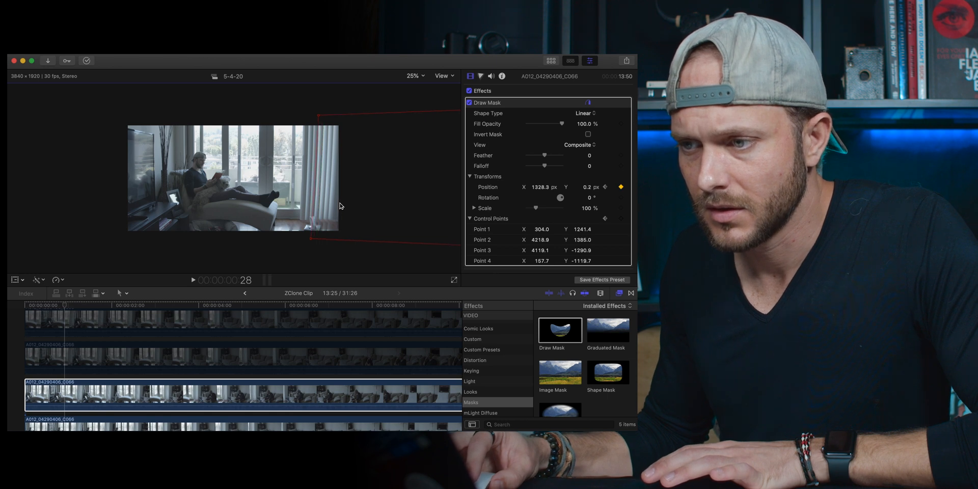
mouse_move(319, 120)
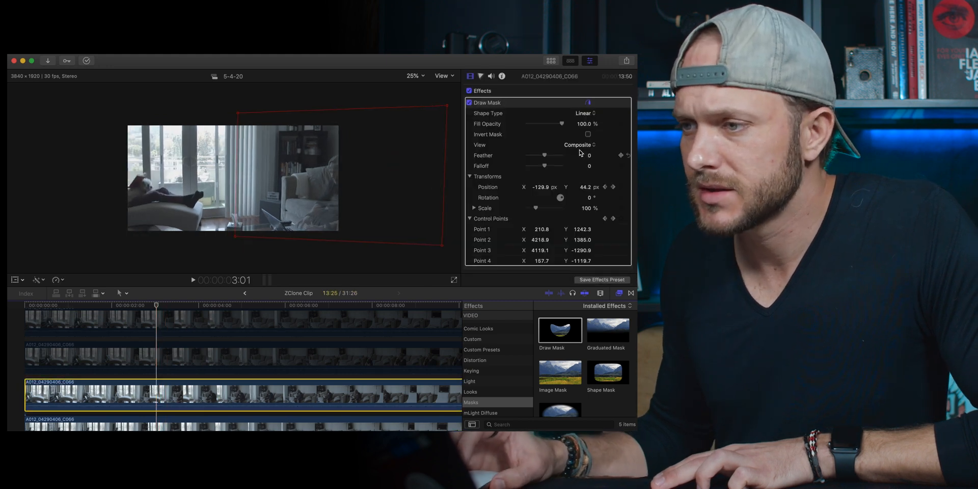
Set the third clip's mask Feather to 60 and Falloff to 40, then select the second clip
left_click_drag(534, 155, 551, 155)
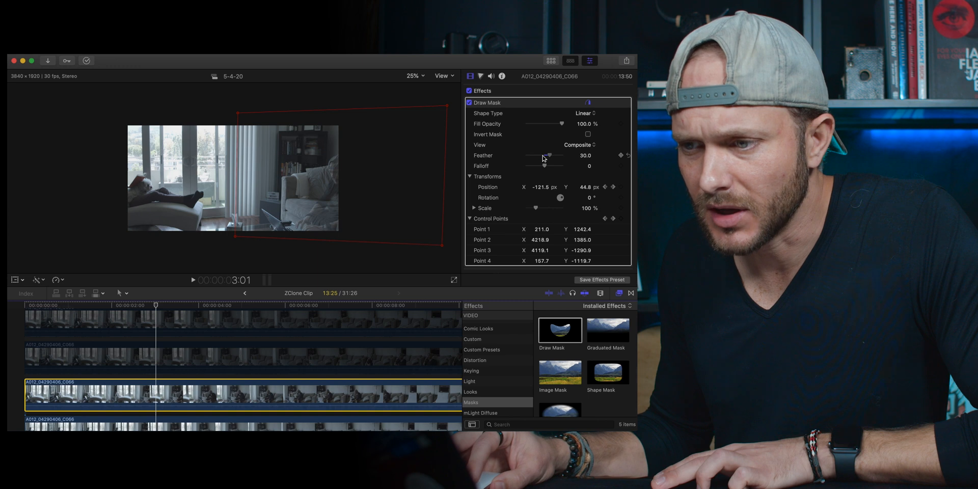
left_click_drag(548, 155, 538, 155)
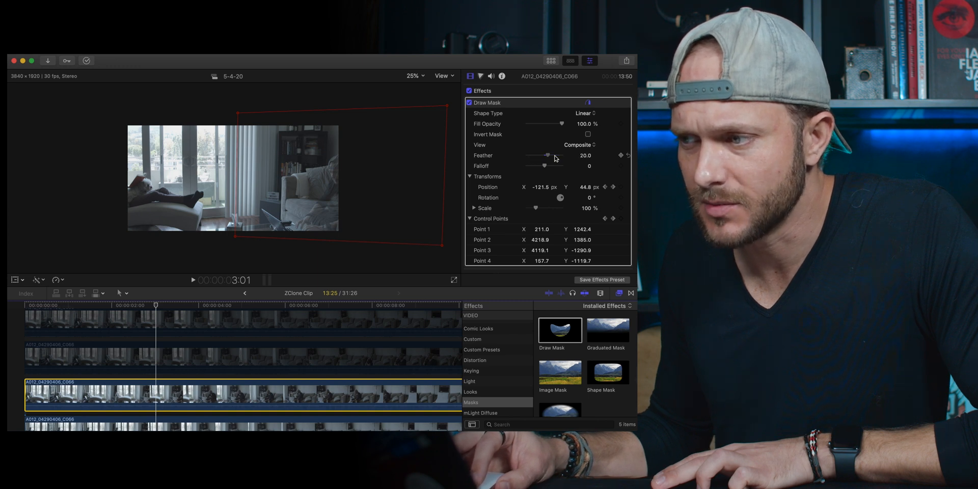
left_click_drag(533, 155, 554, 155)
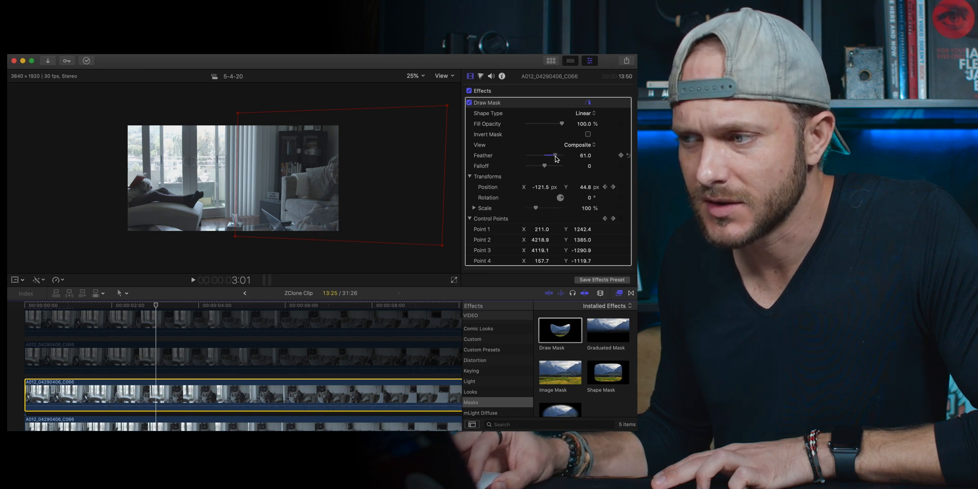
left_click_drag(555, 155, 552, 155)
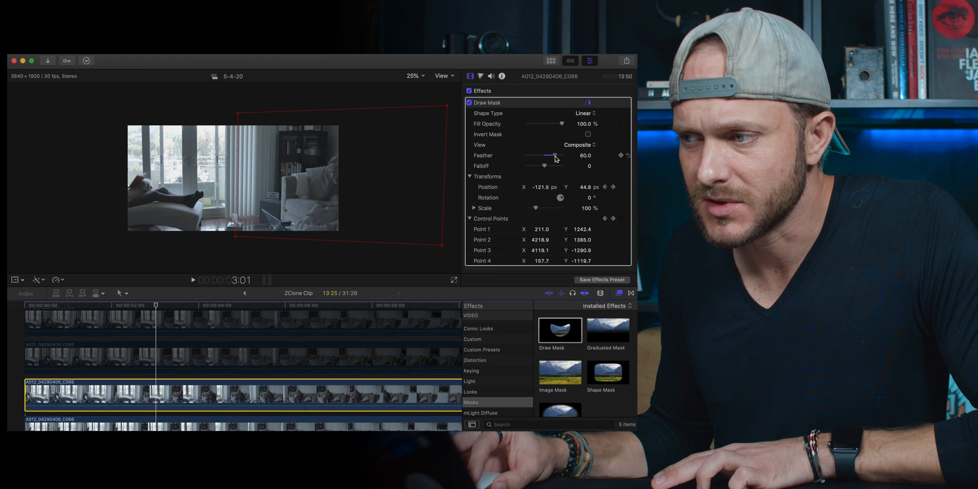
left_click_drag(536, 166, 555, 166)
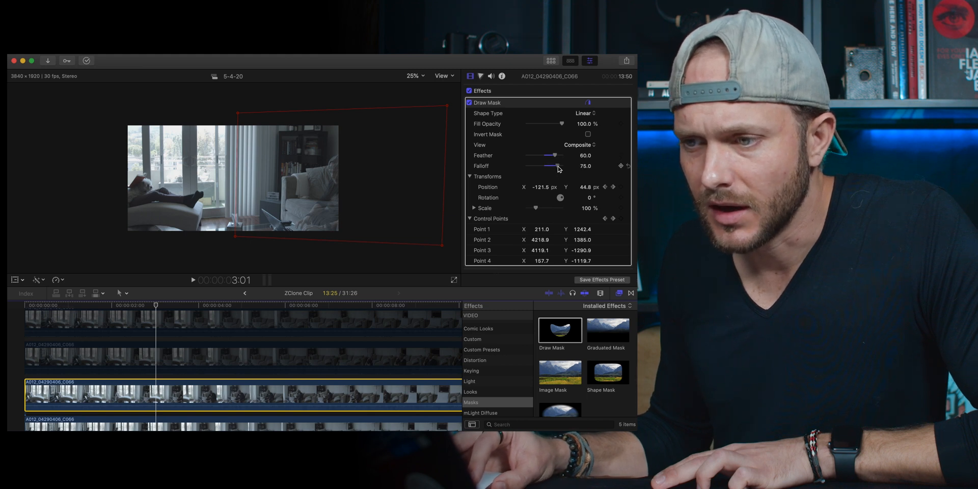
left_click_drag(557, 166, 551, 166)
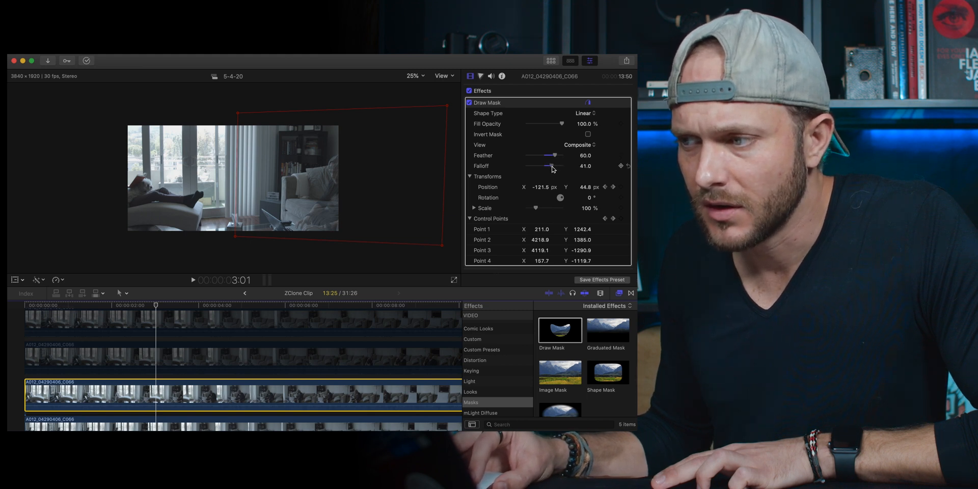
left_click_drag(553, 166, 550, 166)
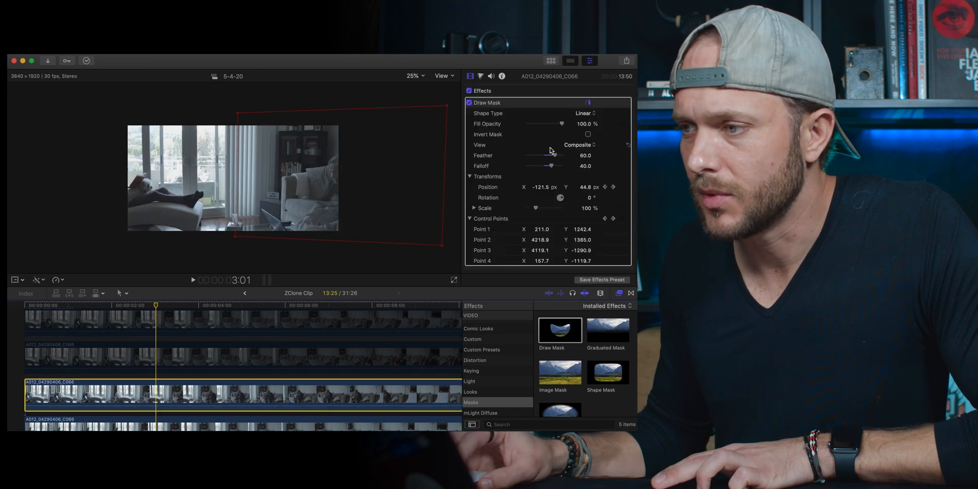
scroll("down", 3)
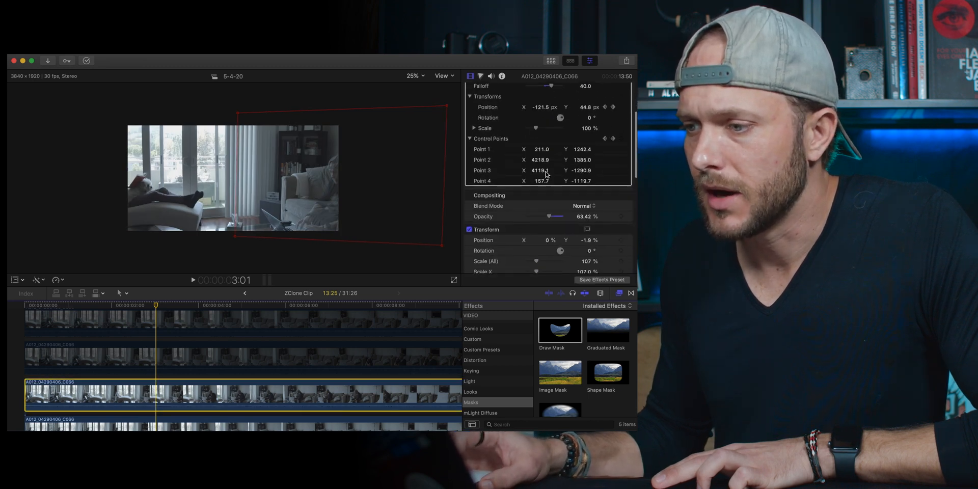
left_click(629, 209)
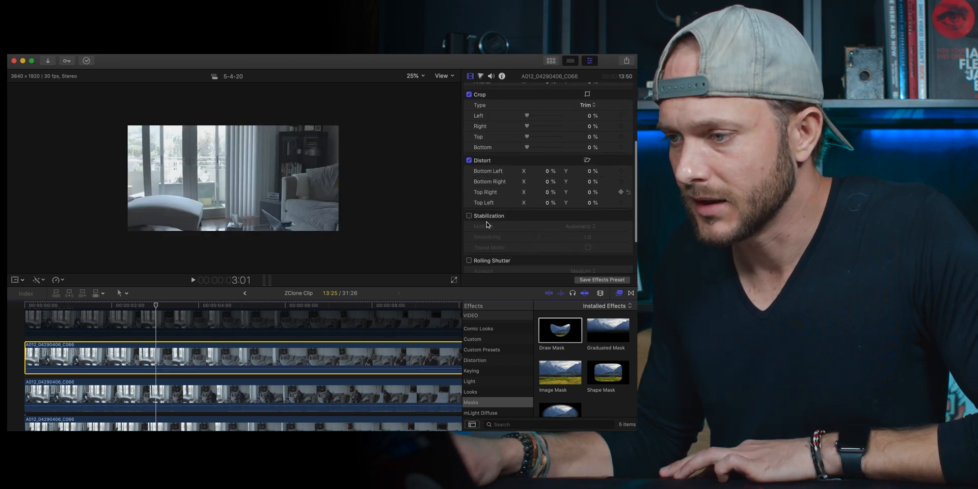
Lower the second clip's Compositing Opacity to about 50%
scroll("up", 3)
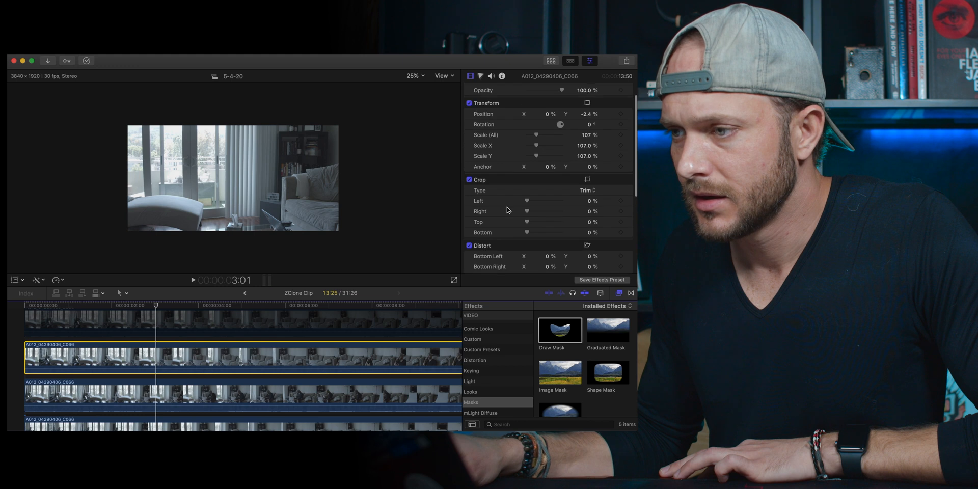
left_click_drag(560, 90, 552, 100)
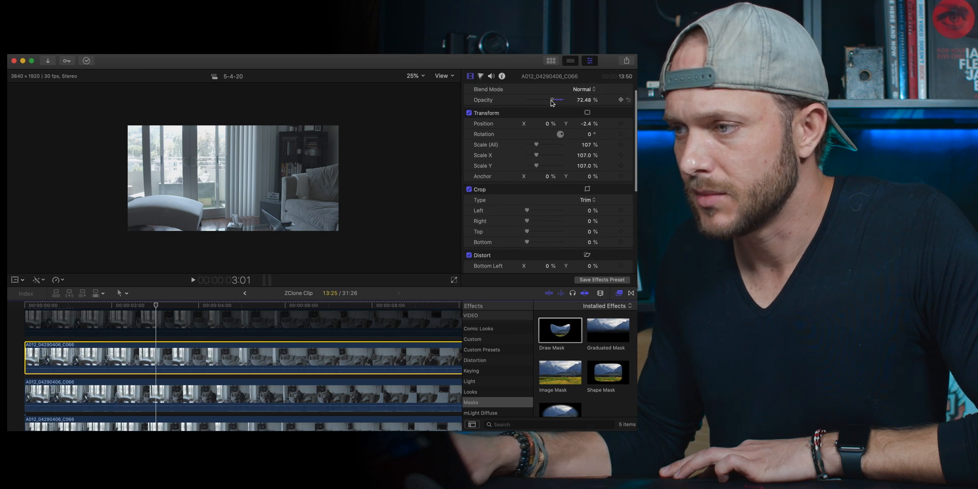
left_click_drag(556, 100, 546, 100)
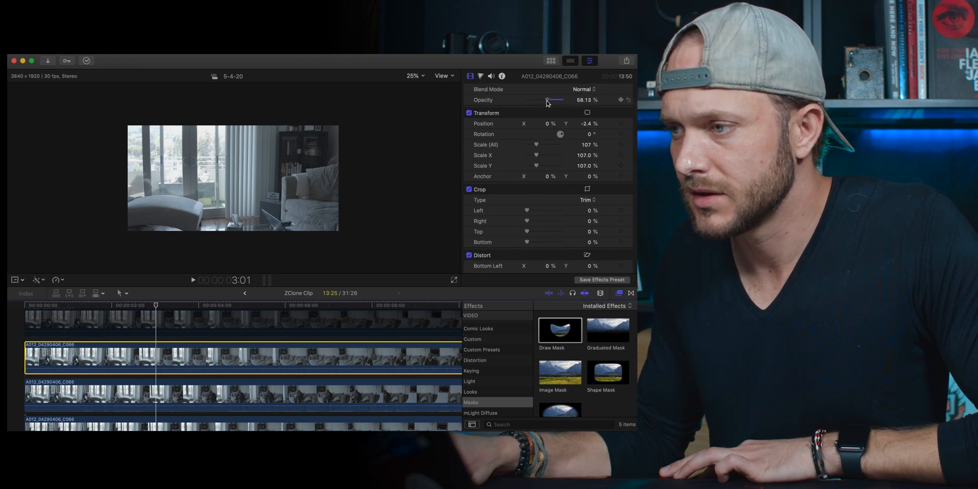
left_click_drag(554, 100, 544, 100)
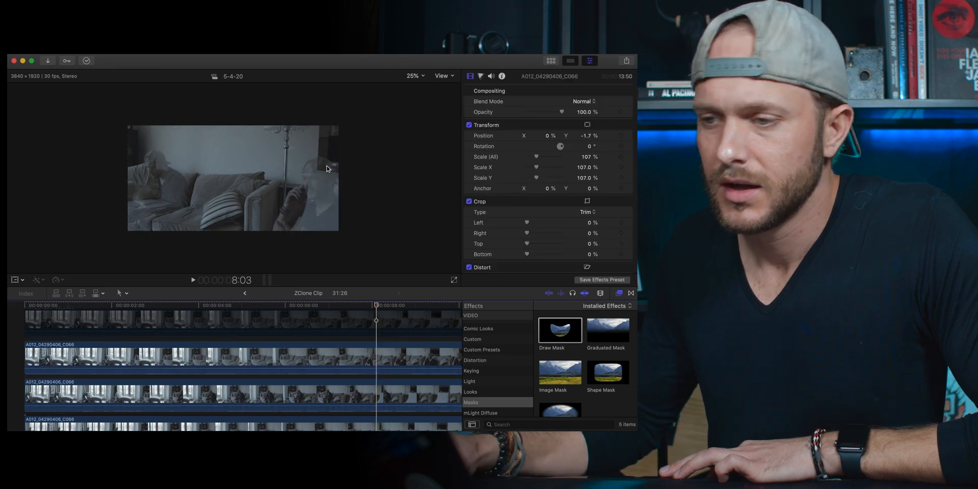
mouse_move(278, 189)
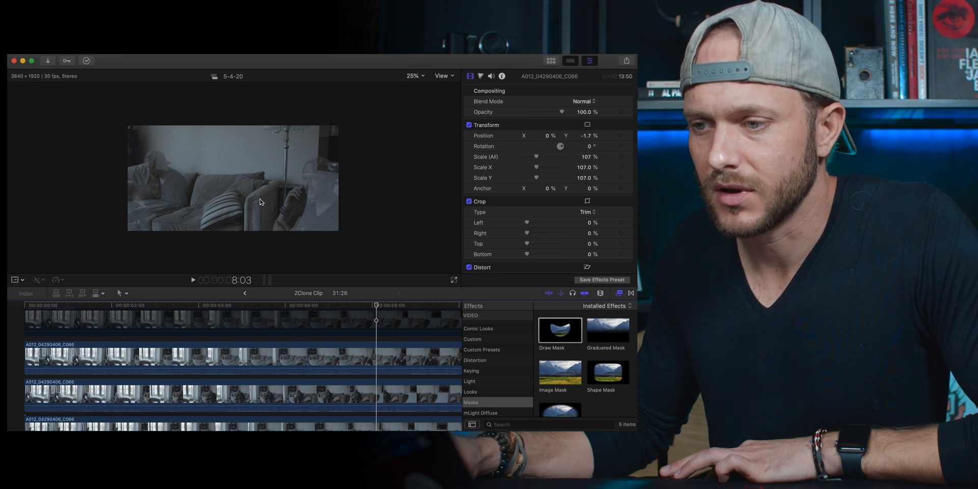
mouse_move(261, 208)
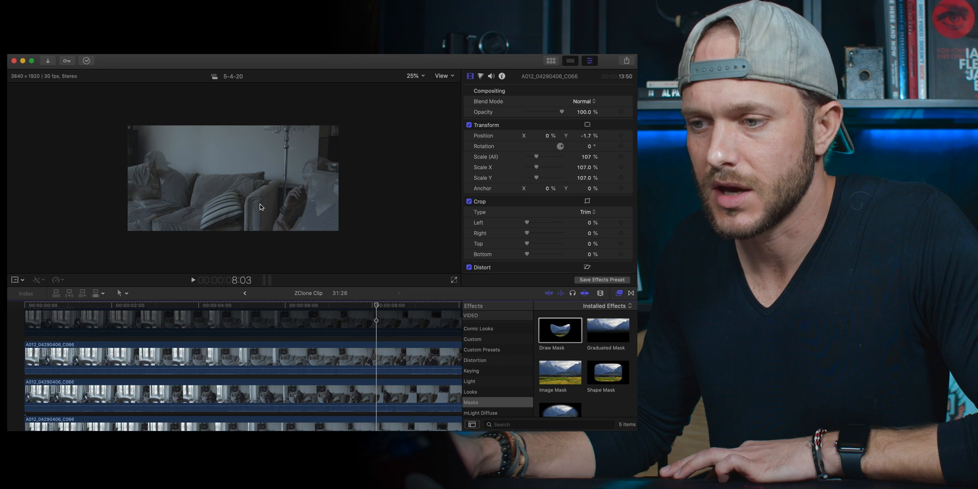
mouse_move(263, 203)
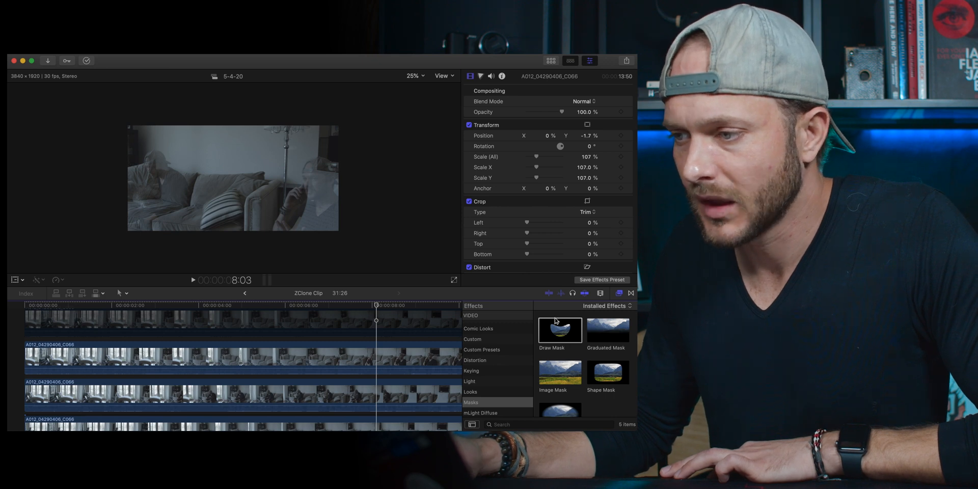
Apply Draw Mask to the second clip, placing points beside the floor lamp and top-right
left_click_drag(560, 330, 233, 356)
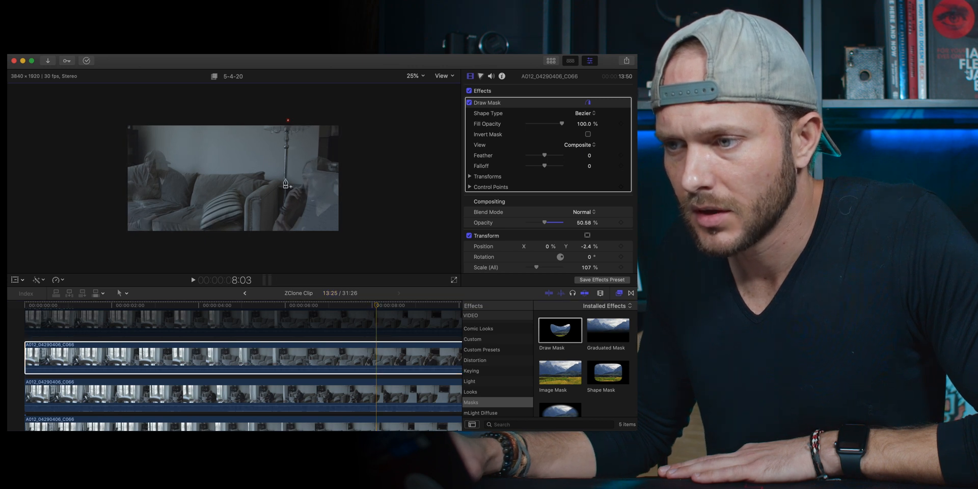
mouse_move(285, 189)
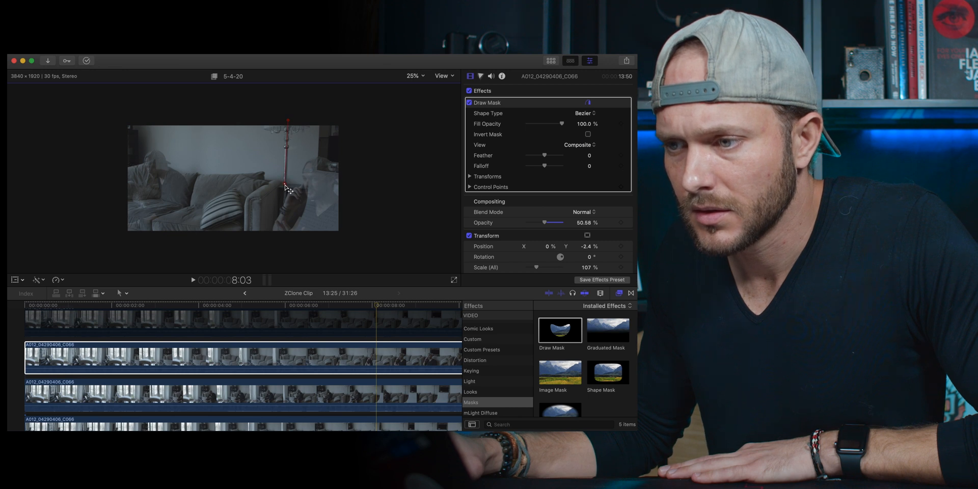
left_click(288, 187)
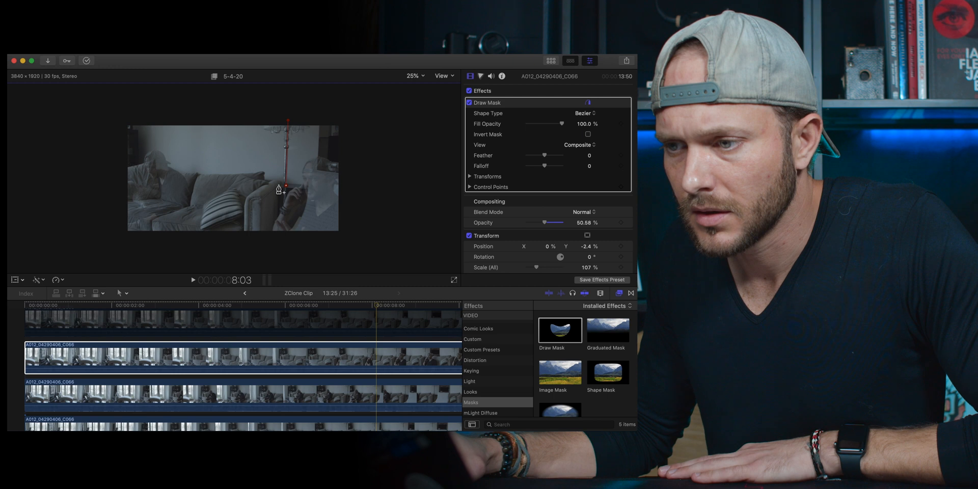
mouse_move(262, 205)
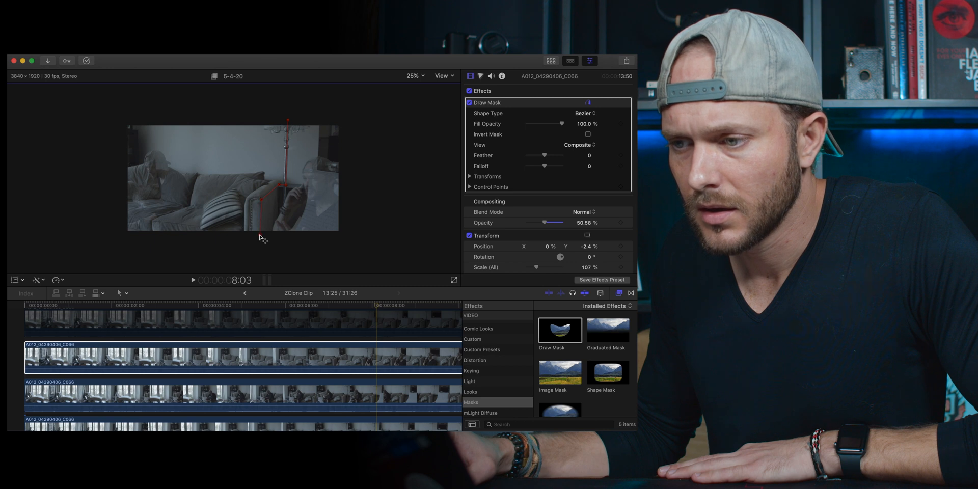
mouse_move(453, 250)
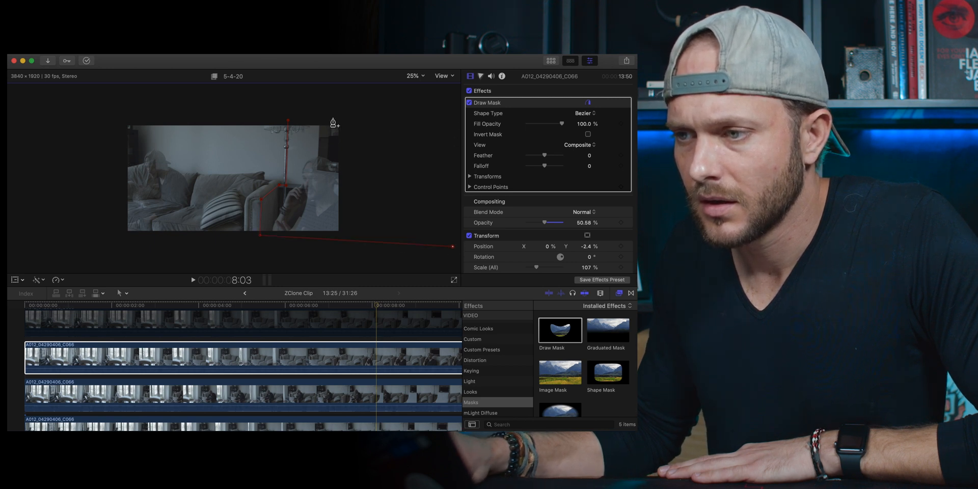
left_click(584, 113)
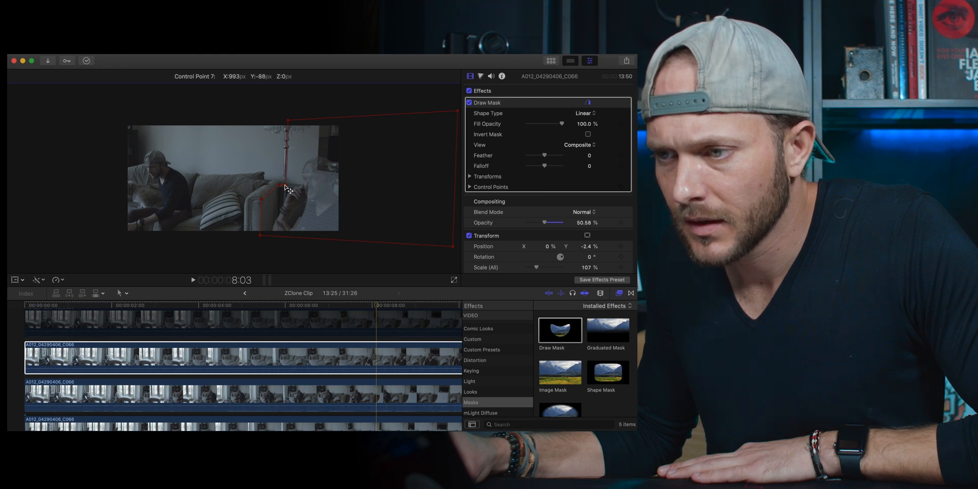
mouse_move(260, 240)
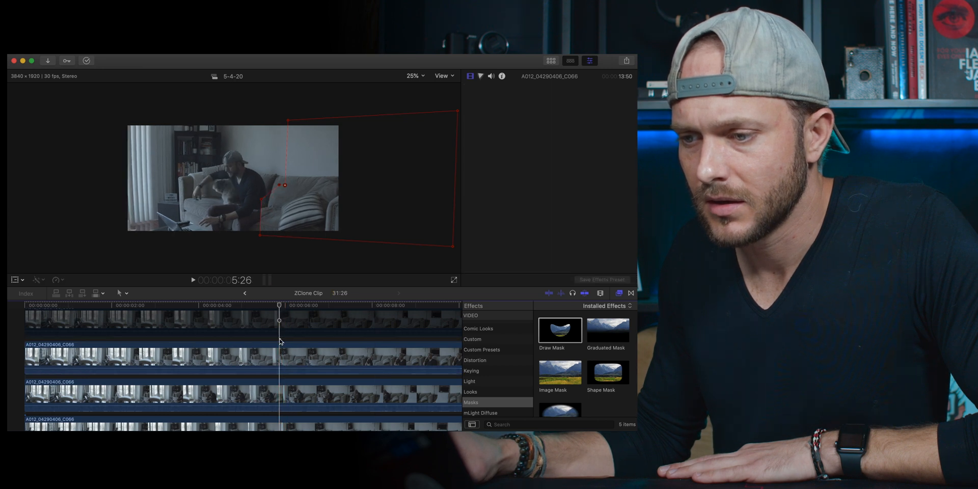
Apply a Draw Mask to the second stacked clip and expand its transform and control-point settings
left_click(156, 358)
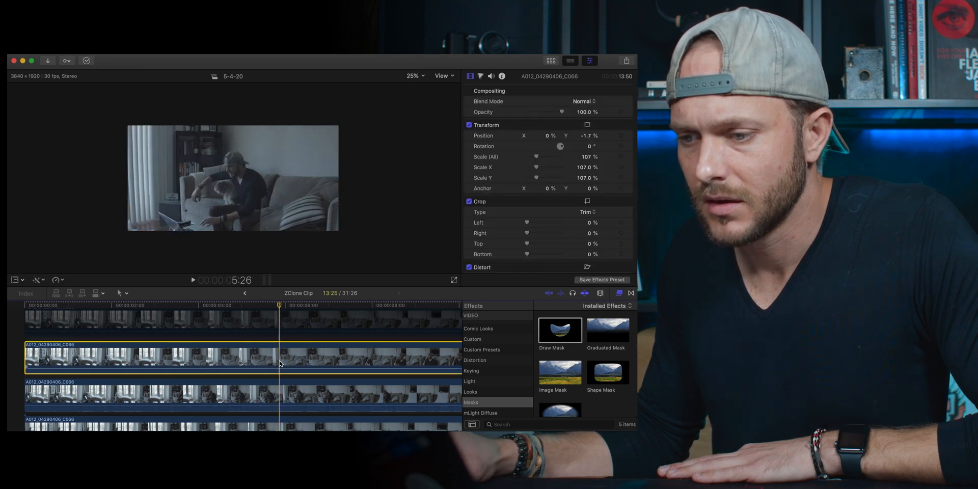
double_click(559, 330)
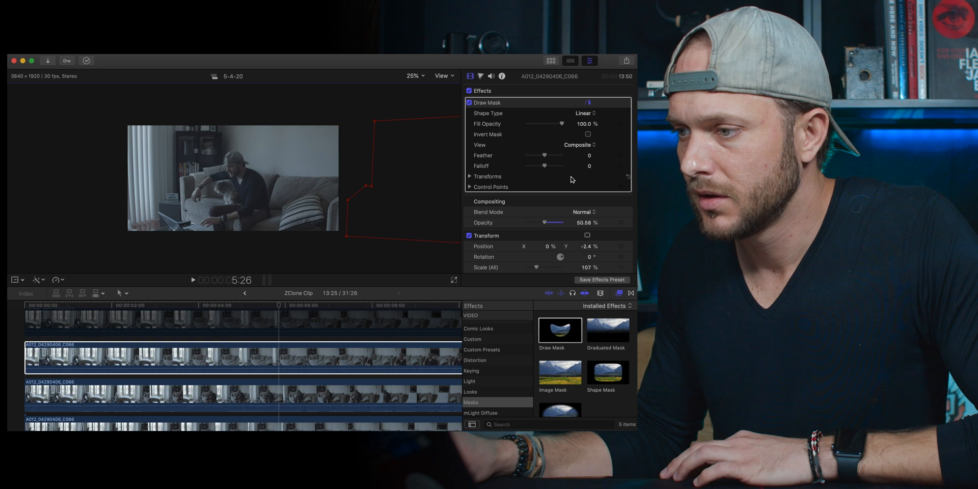
left_click(471, 176)
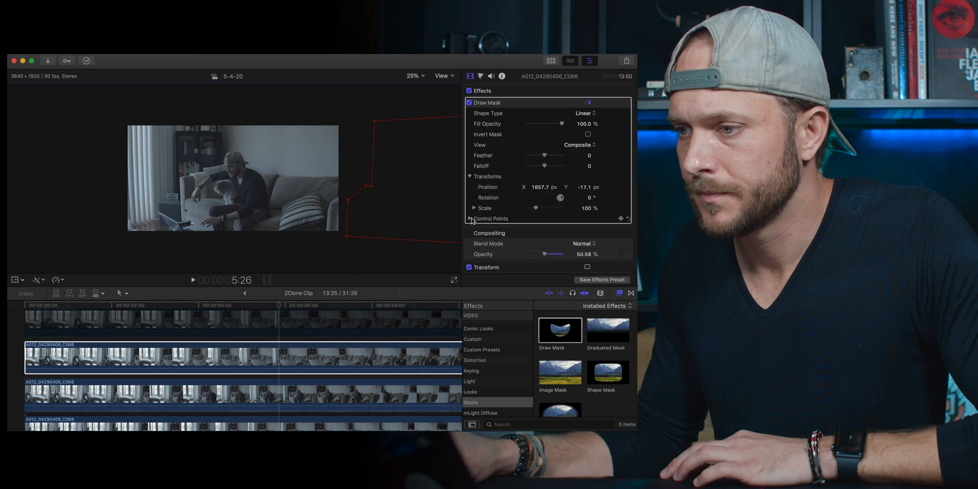
left_click(470, 219)
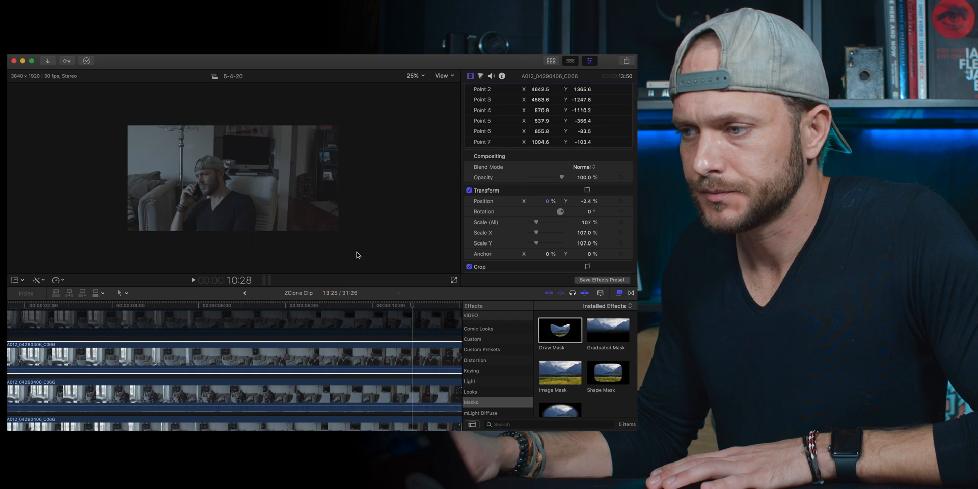
Reselect the second clip and set its mask feather to 49 and falloff to 28
left_click(28, 357)
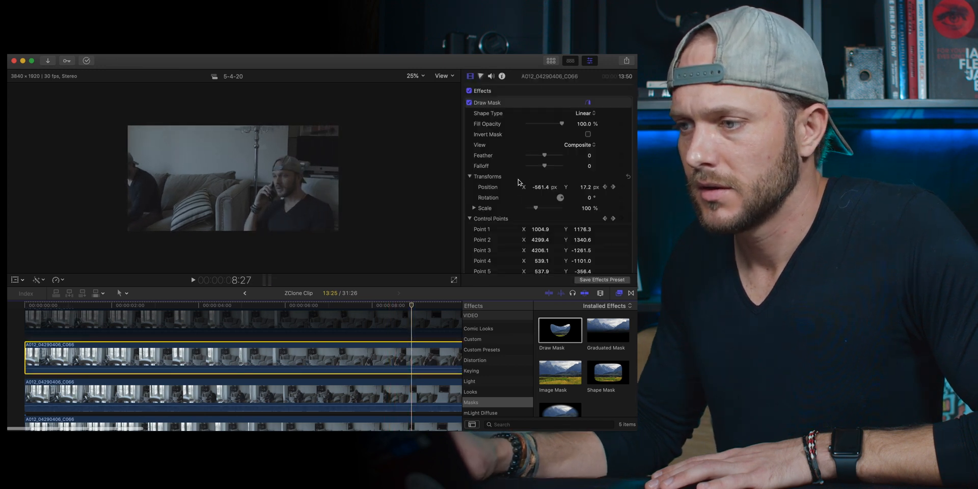
left_click_drag(535, 156, 550, 156)
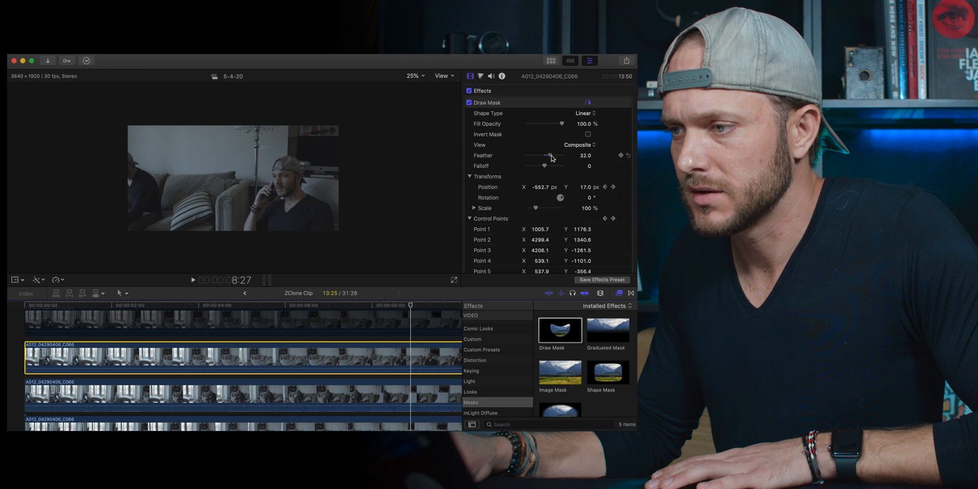
left_click_drag(545, 156, 554, 156)
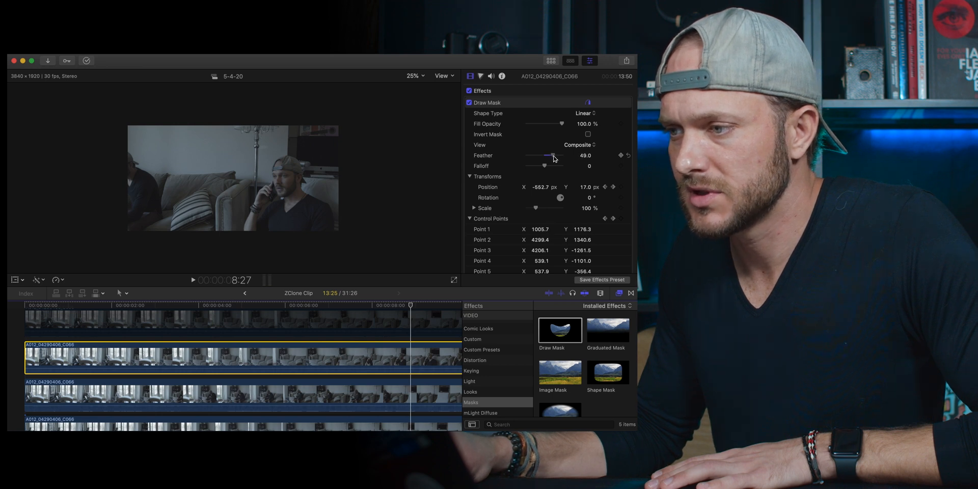
left_click_drag(536, 166, 549, 166)
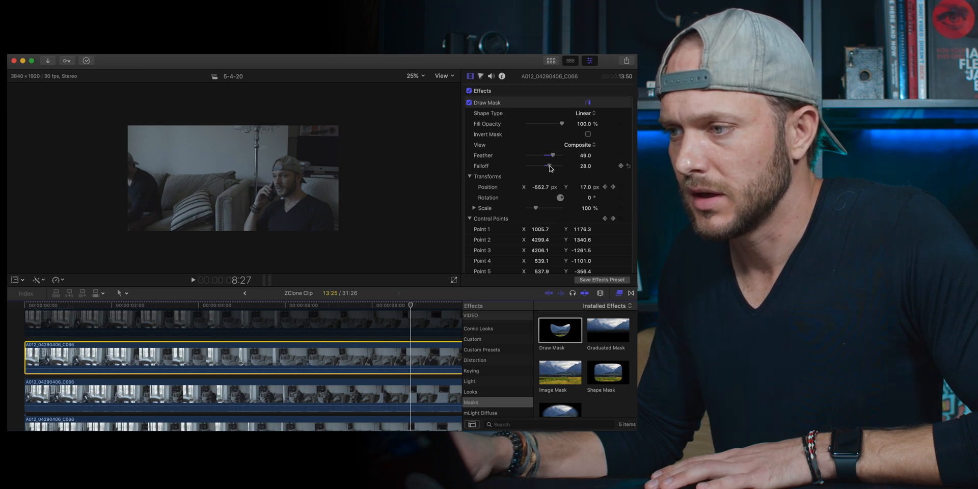
left_click_drag(549, 167, 555, 166)
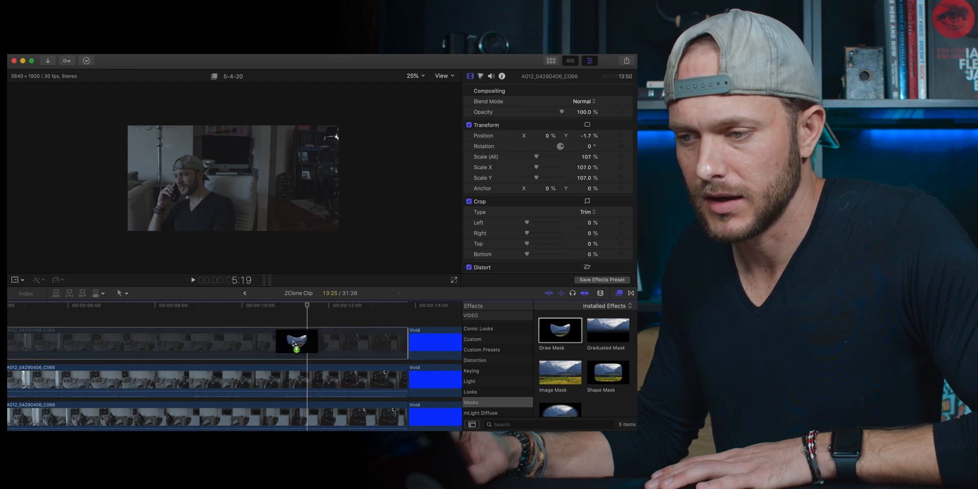
Apply Draw Mask to the top clip, placing points above the frame and at top-right
double_click(560, 329)
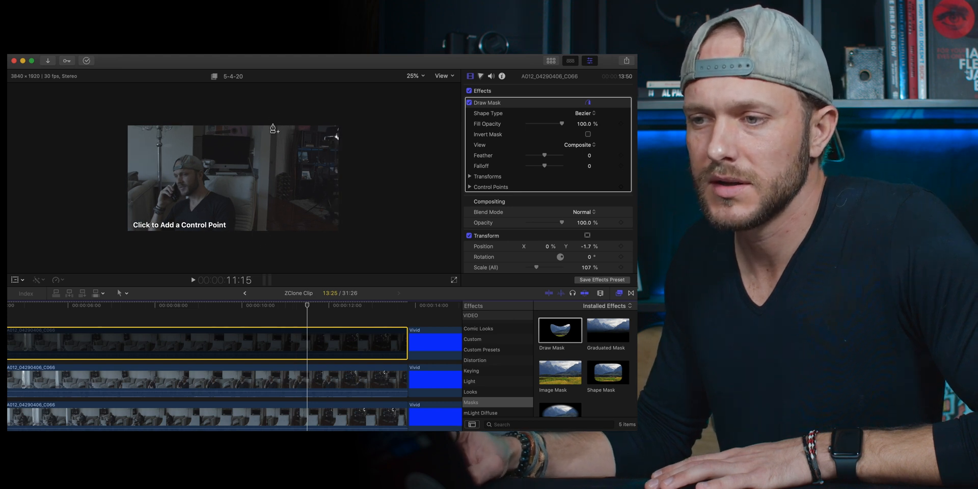
mouse_move(273, 198)
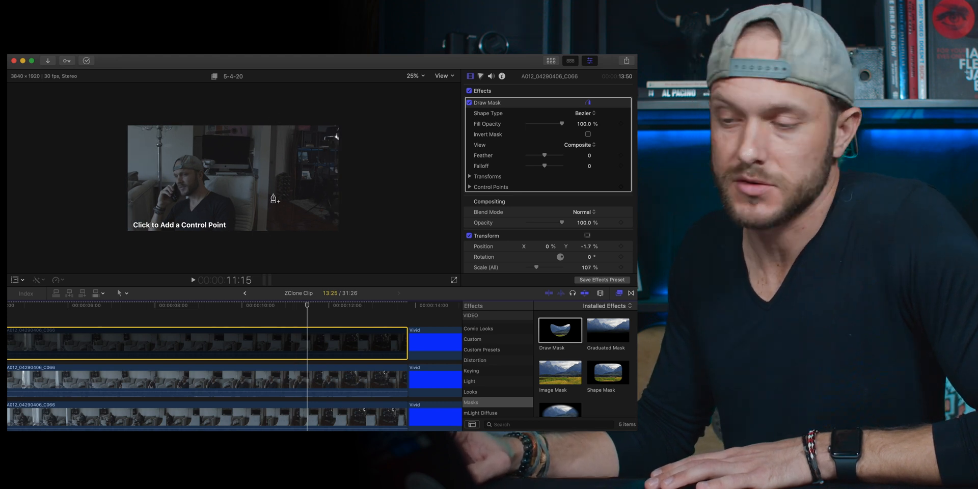
left_click(272, 114)
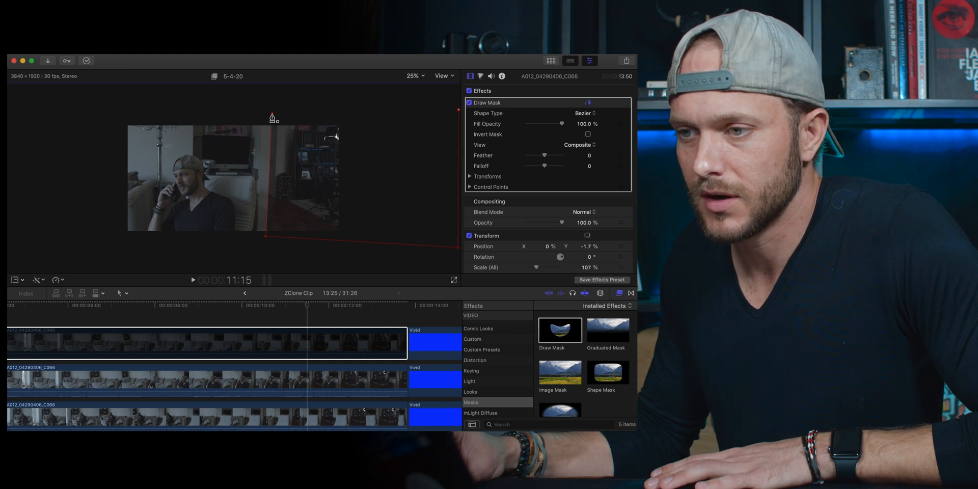
left_click(584, 113)
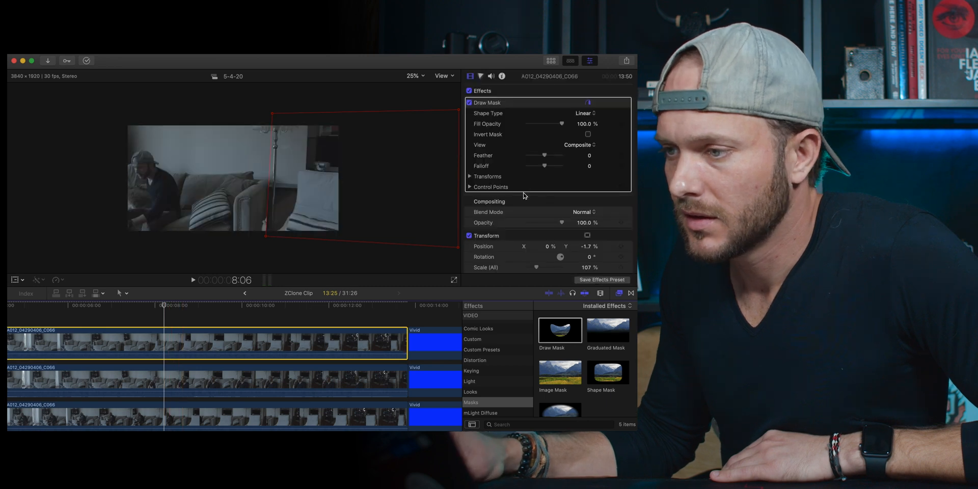
Set the top clip to about 51% opacity and check its mask at several timeline moments
left_click_drag(561, 222, 552, 189)
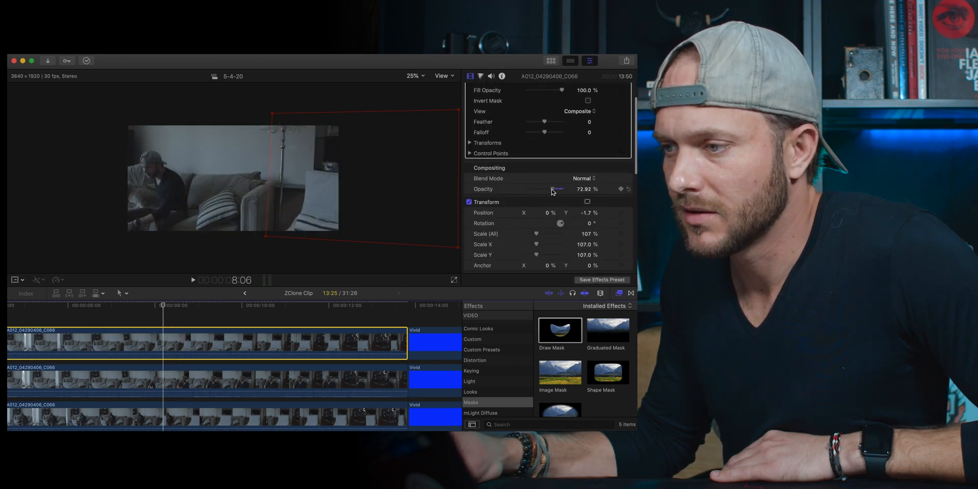
left_click_drag(557, 189, 544, 189)
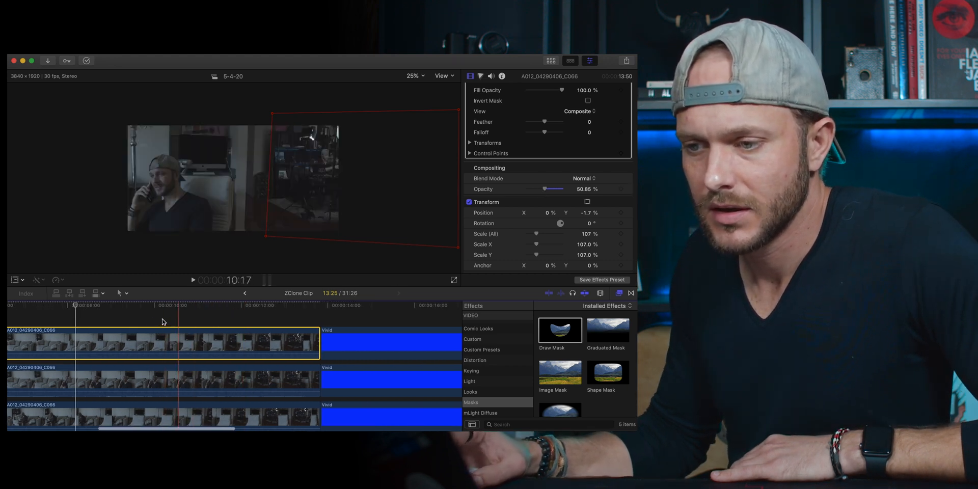
left_click(261, 306)
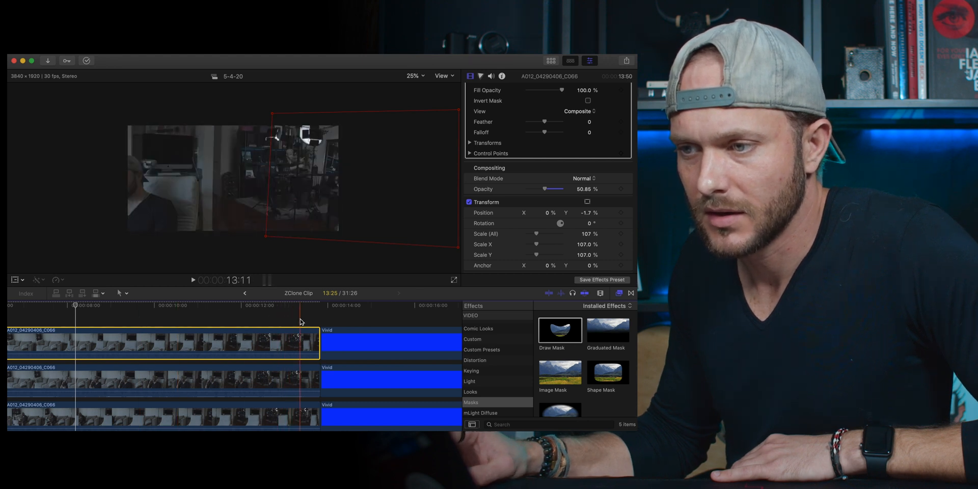
left_click(237, 306)
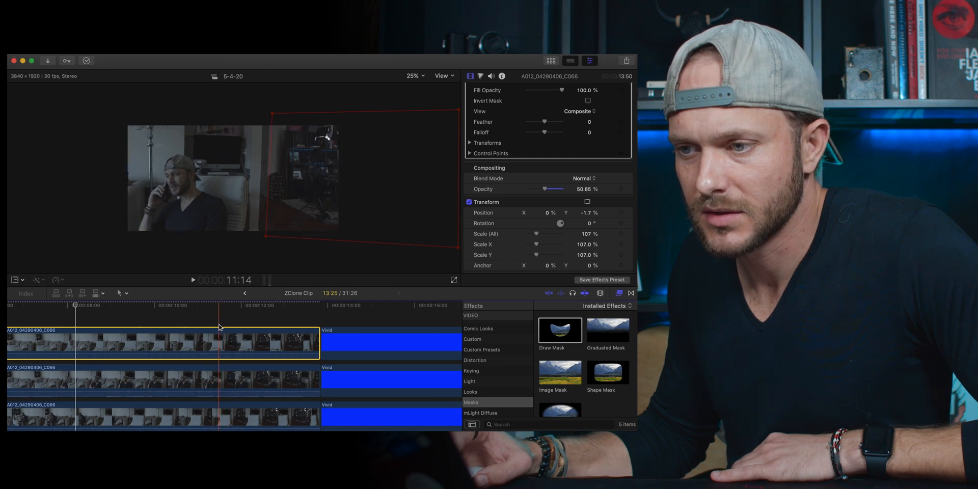
left_click(153, 306)
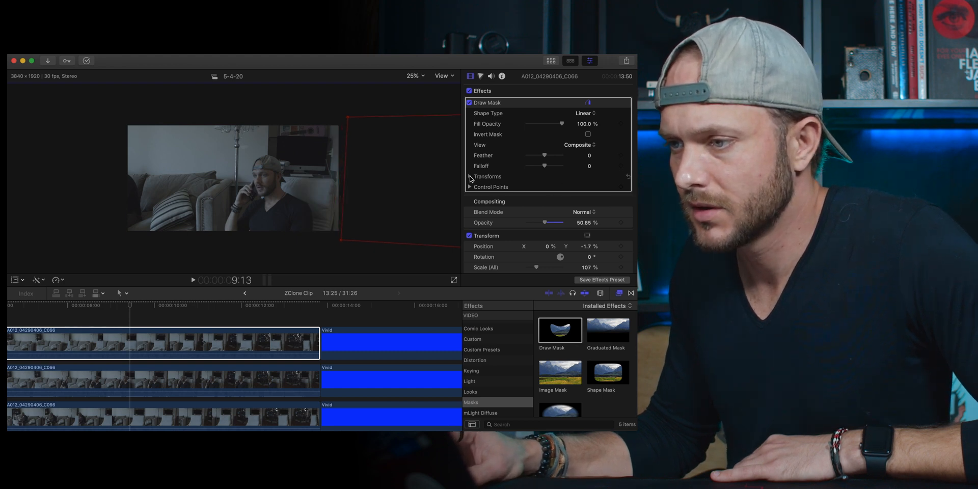
Add a position keyframe to the top clip's mask and drag it to follow the person
left_click(470, 177)
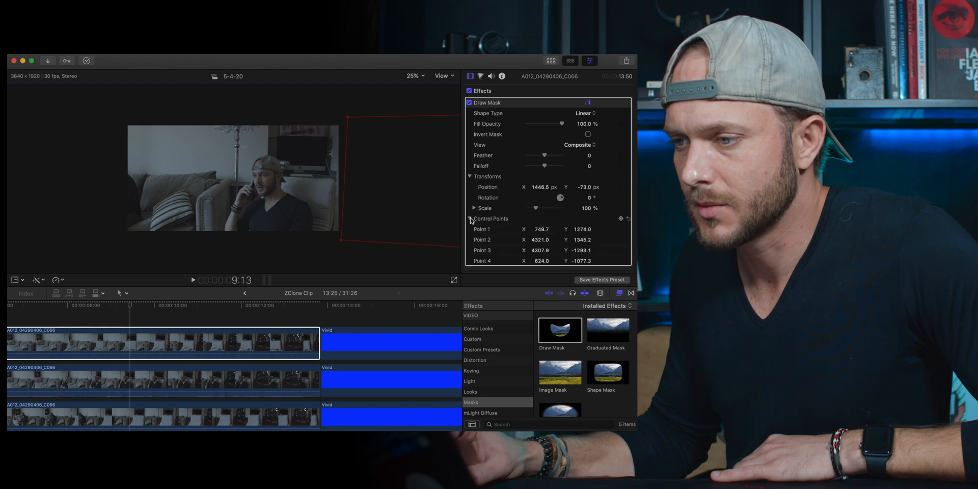
left_click(620, 219)
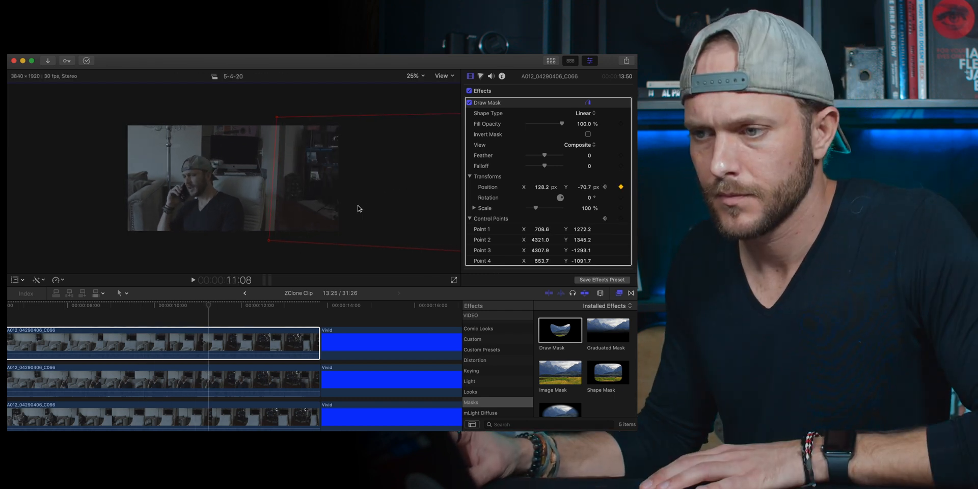
left_click_drag(337, 215, 399, 251)
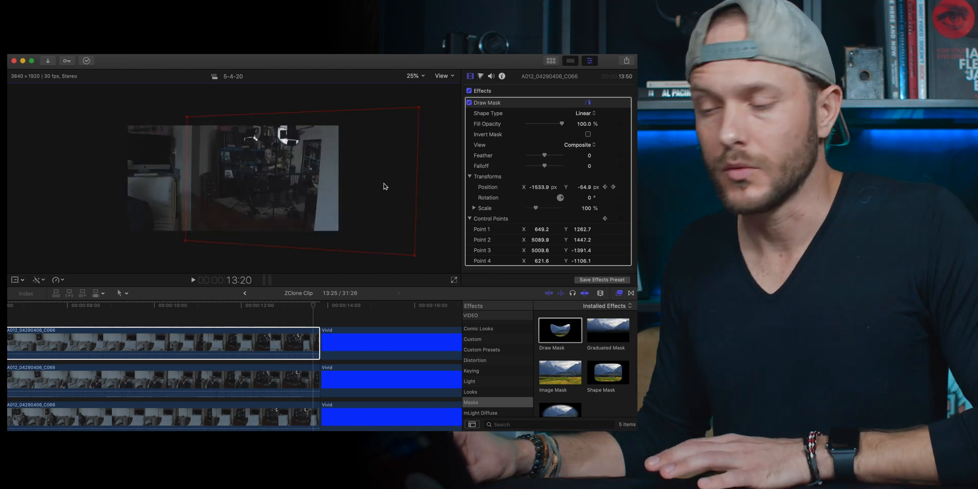
mouse_move(546, 162)
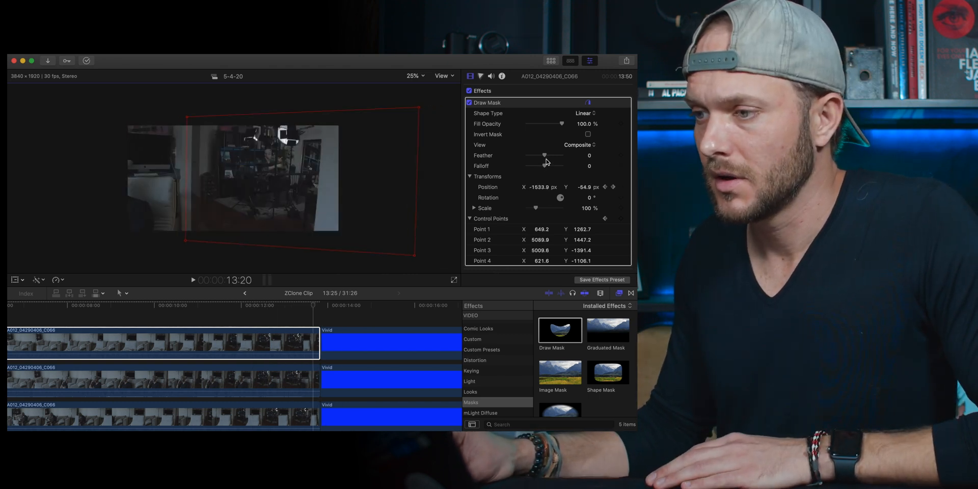
Set the top clip's mask feather to 50 and falloff to 40
left_click_drag(535, 155, 553, 155)
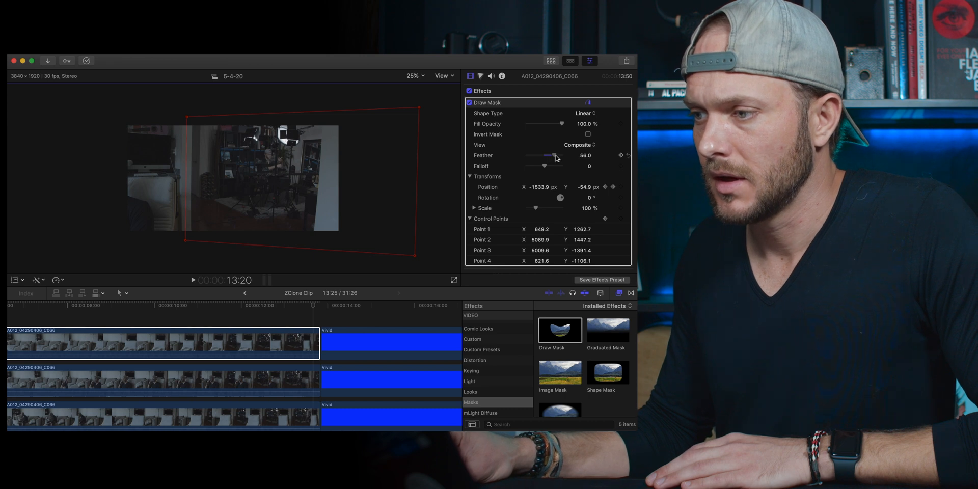
left_click_drag(554, 155, 543, 166)
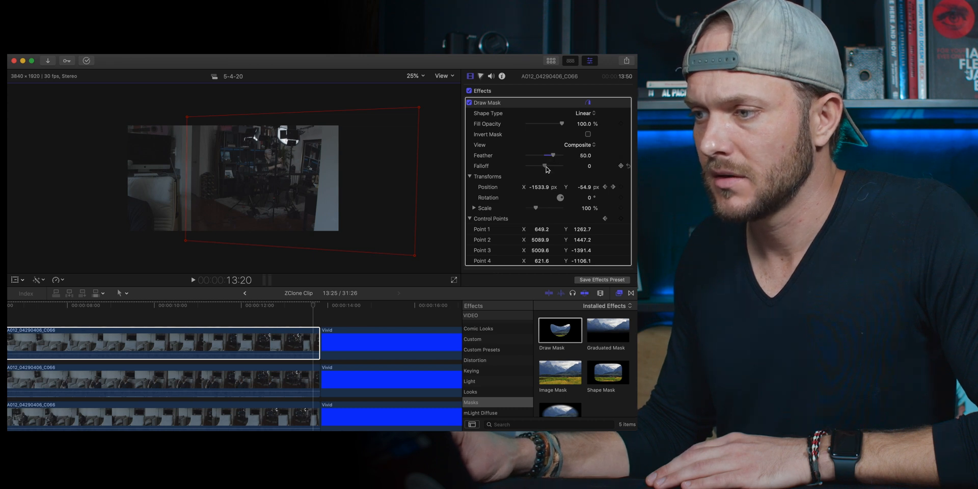
left_click_drag(544, 166, 550, 166)
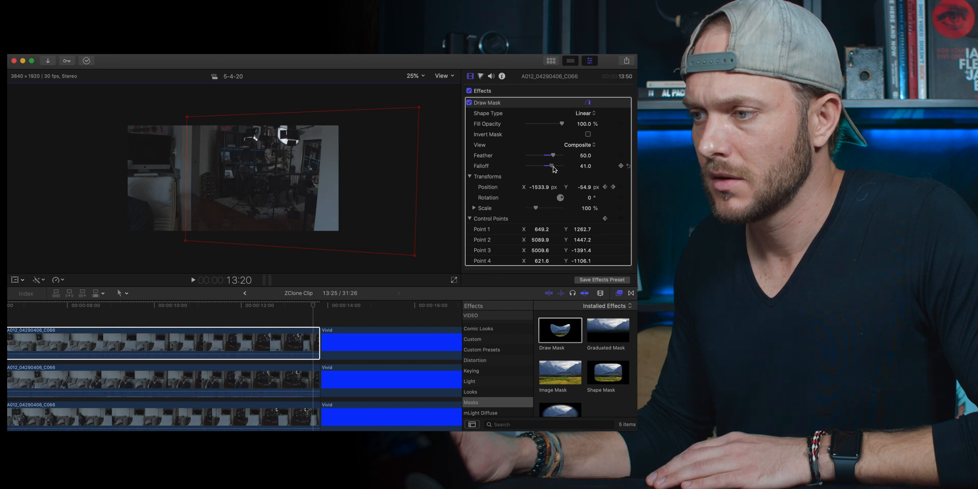
left_click_drag(553, 166, 550, 166)
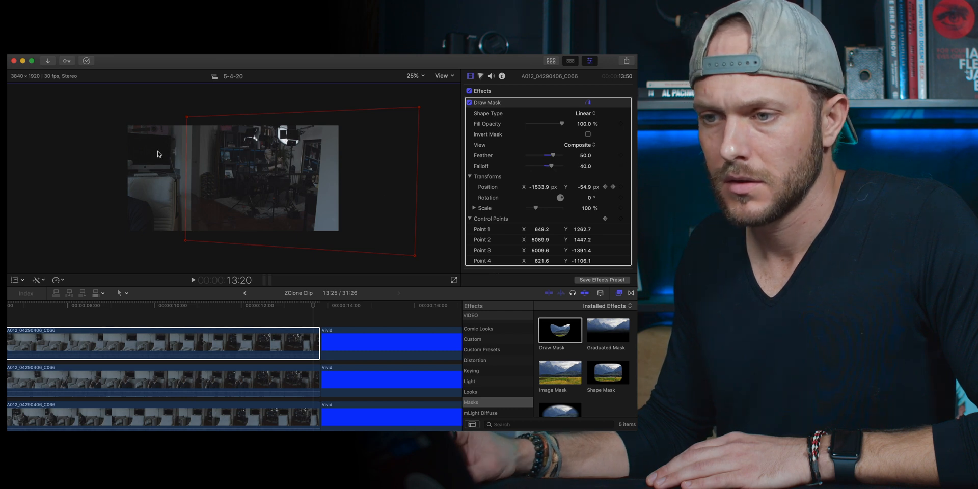
mouse_move(513, 180)
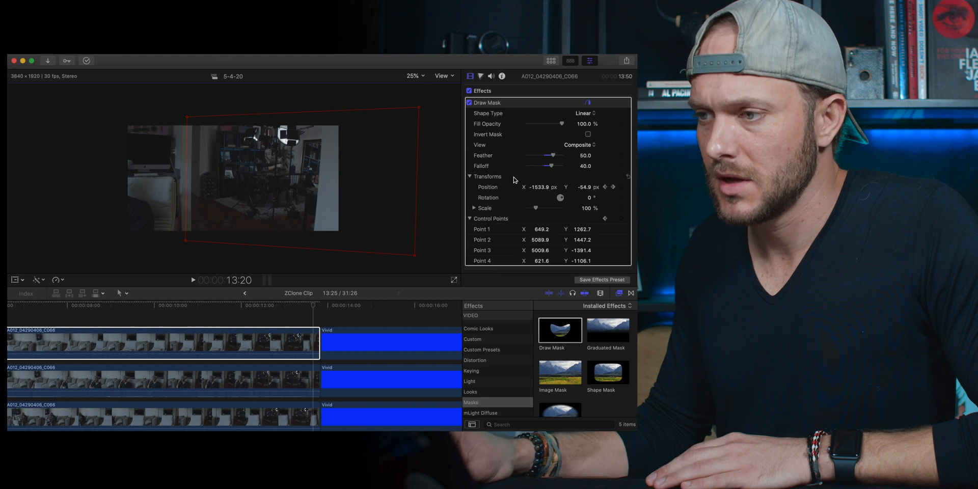
scroll("down", 3)
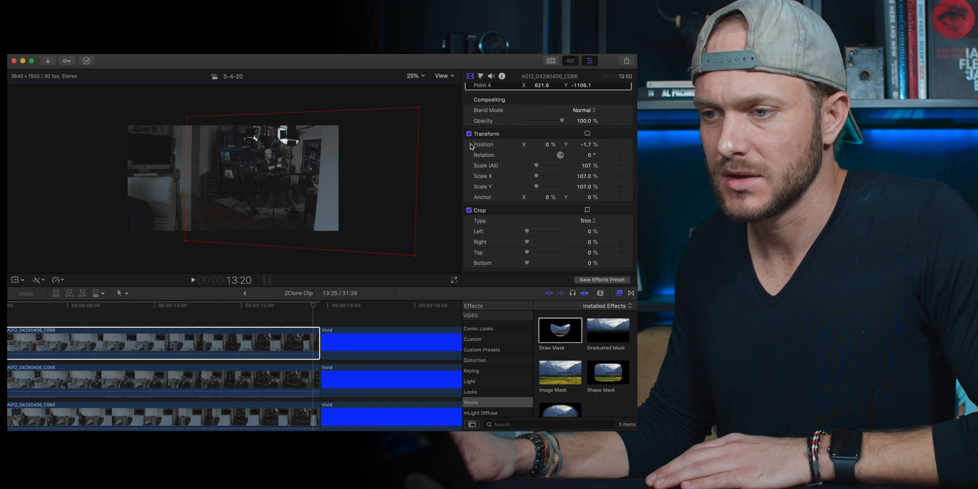
mouse_move(576, 161)
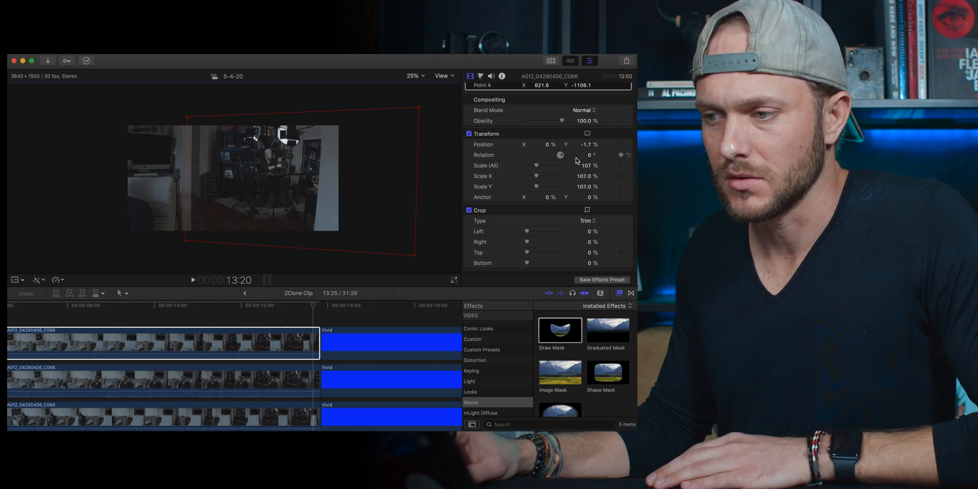